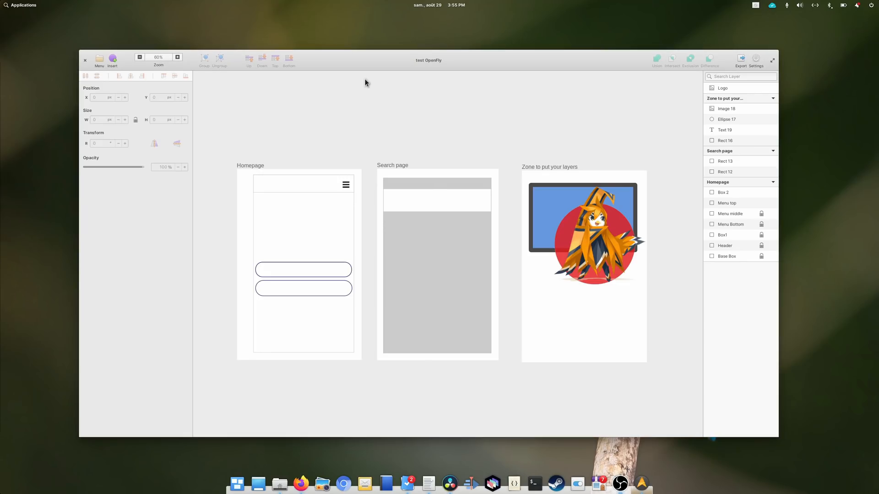
{"action": "mouse_move", "coordinate": [330, 227]}
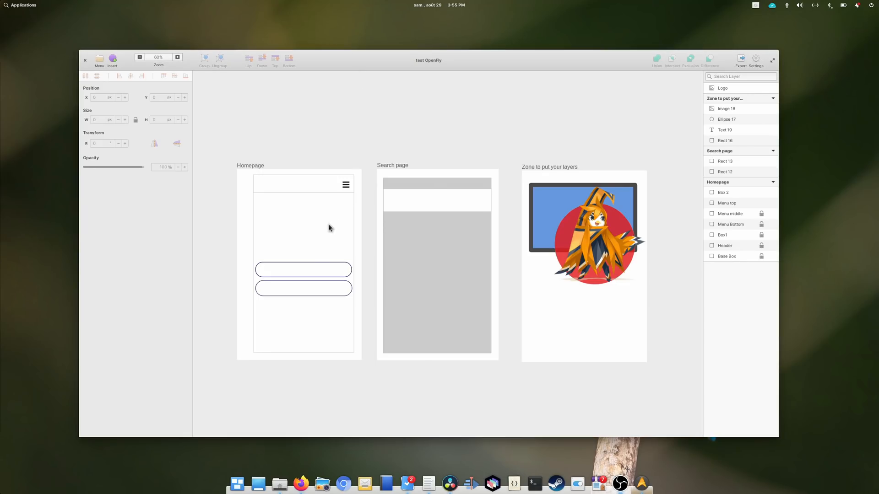
Step: Switch from the Akira OpenFly mockup to Planner's Current Month Videos project
{"action": "left_click", "coordinate": [304, 288]}
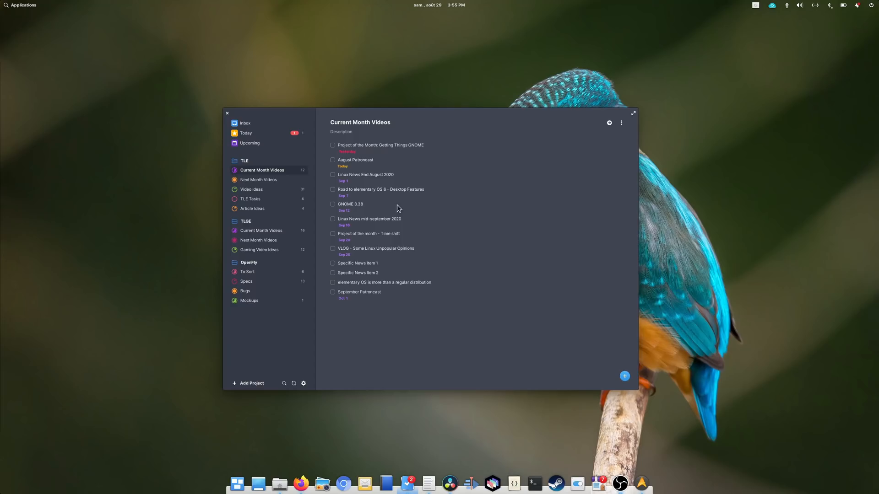
{"action": "mouse_move", "coordinate": [324, 163]}
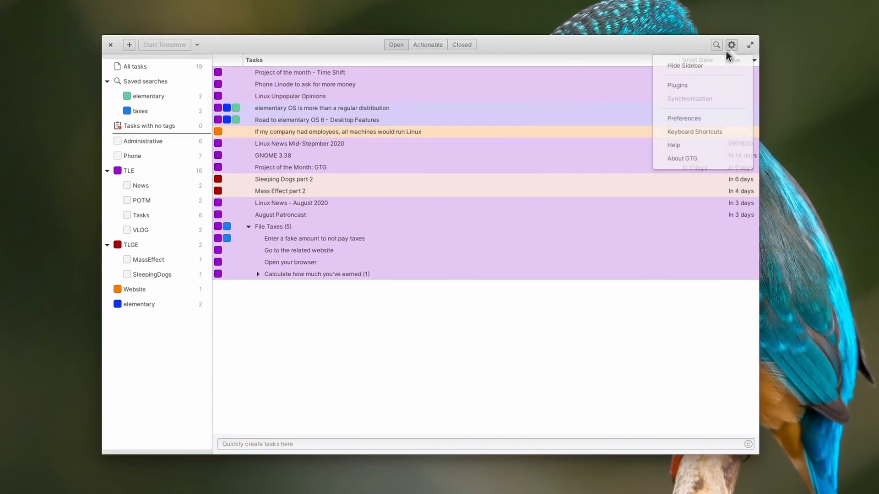
Step: Open the About GTG dialog from the gear menu, showing version 0.4.0, then close it
{"action": "left_click", "coordinate": [682, 158]}
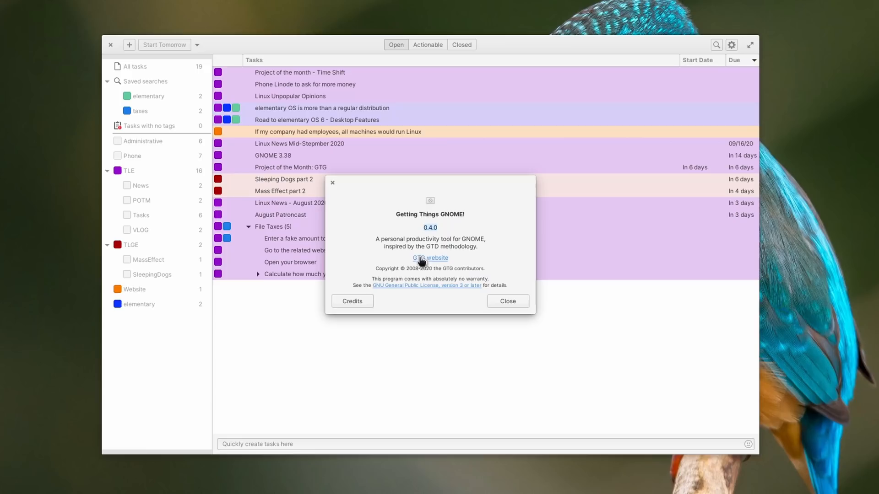
{"action": "mouse_move", "coordinate": [453, 292]}
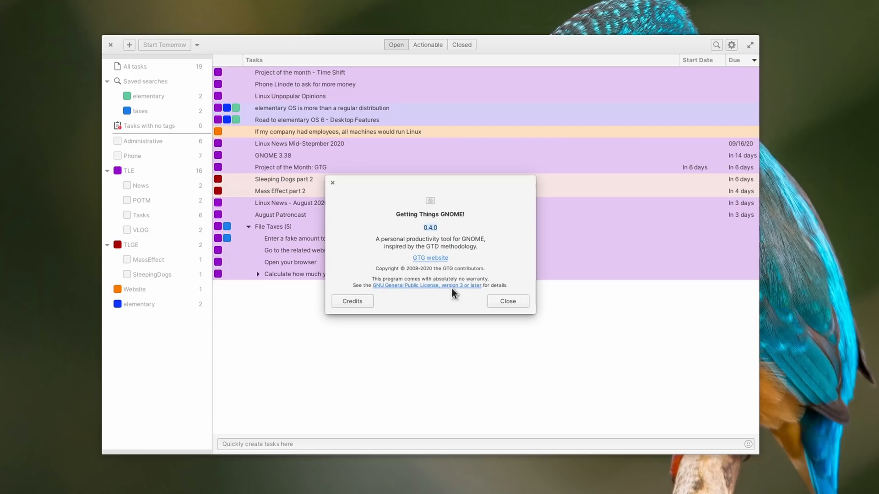
{"action": "left_click", "coordinate": [506, 301]}
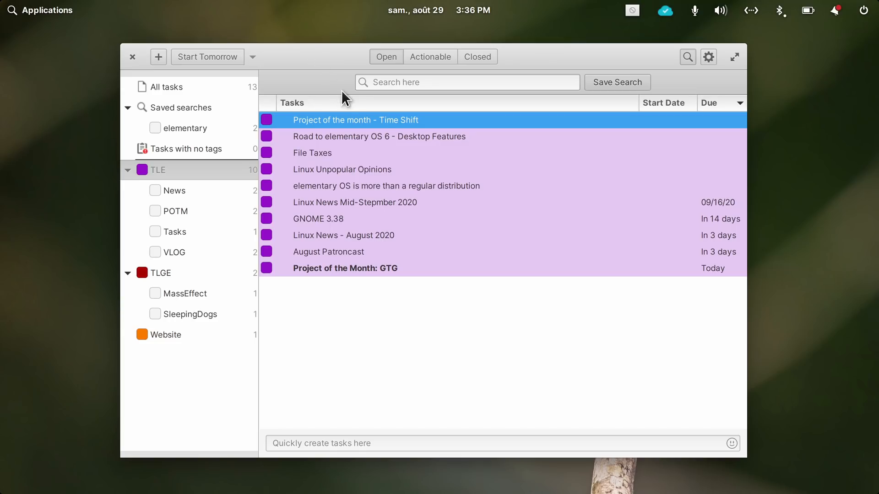
{"action": "left_click", "coordinate": [708, 57]}
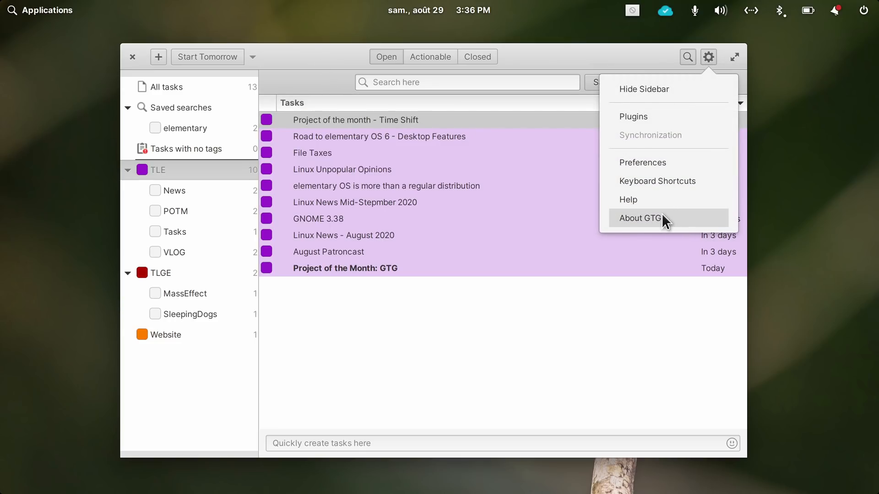
{"action": "left_click", "coordinate": [639, 218]}
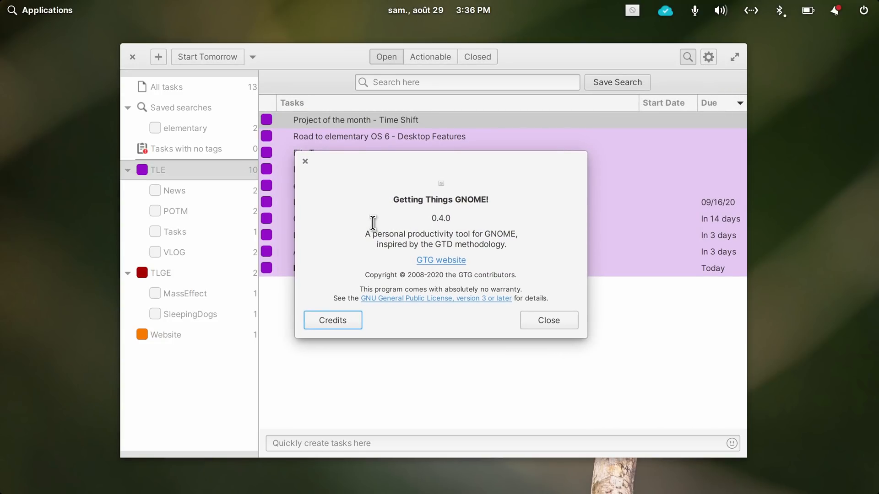
{"action": "mouse_move", "coordinate": [414, 256]}
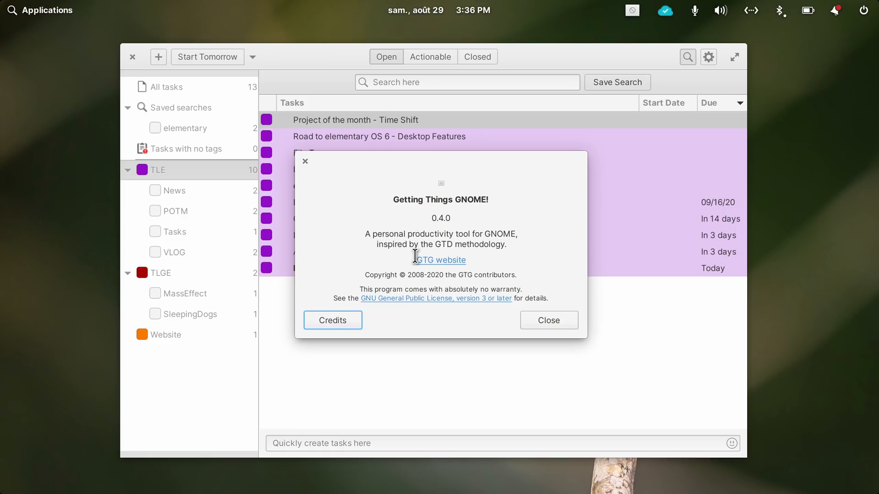
{"action": "mouse_move", "coordinate": [544, 326]}
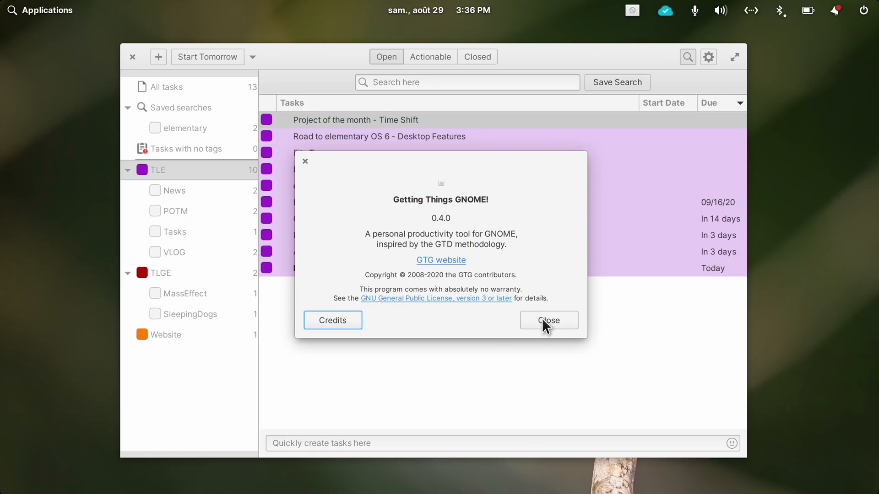
{"action": "left_click", "coordinate": [548, 320]}
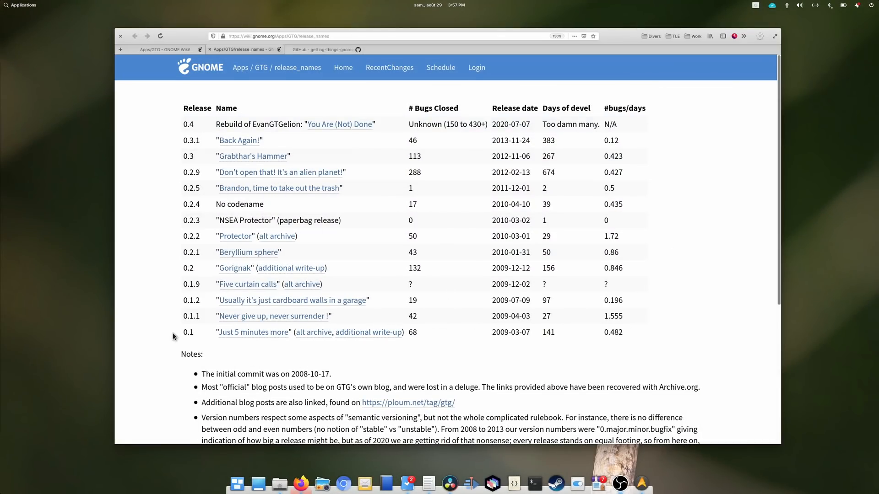
{"action": "double_click", "coordinate": [499, 332]}
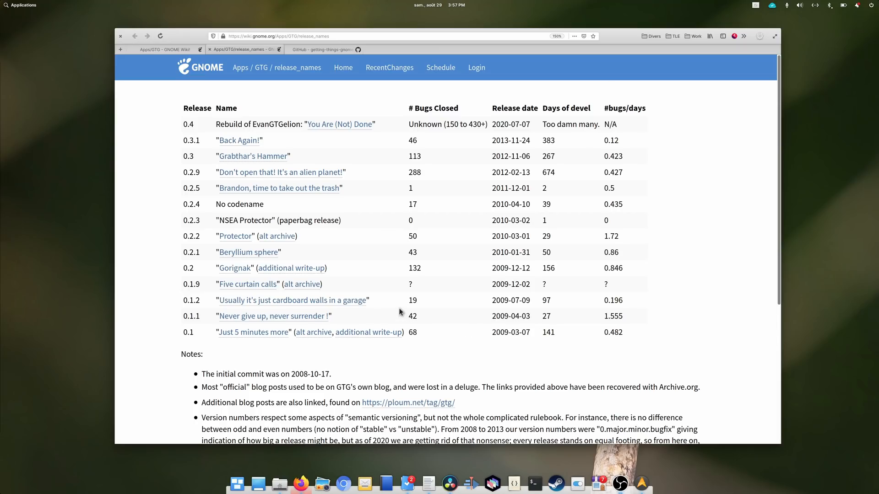
{"action": "mouse_move", "coordinate": [316, 204]}
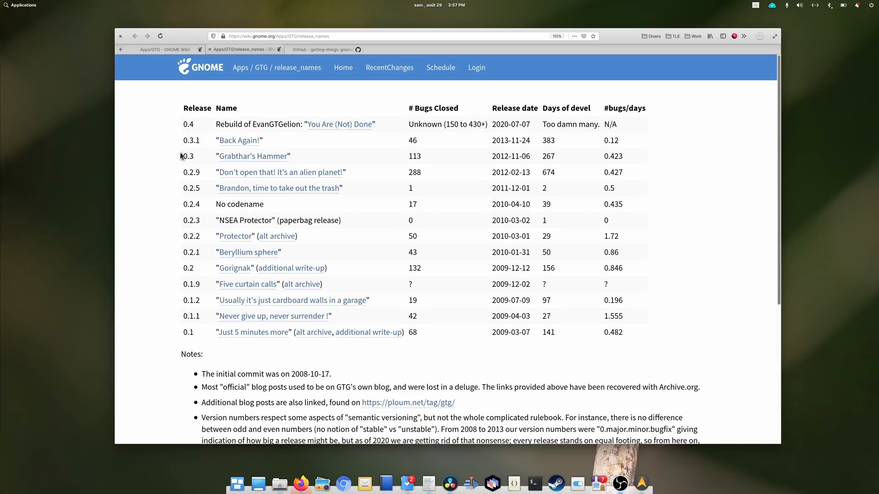
{"action": "mouse_move", "coordinate": [175, 142]}
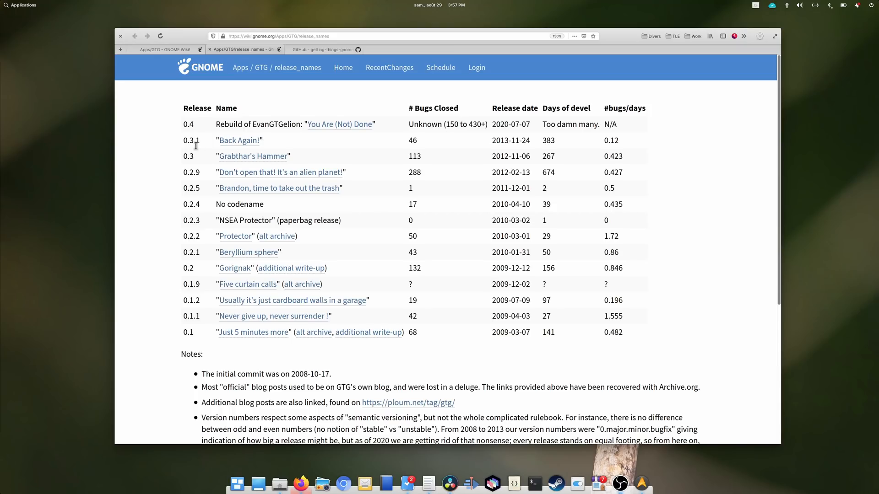
{"action": "double_click", "coordinate": [500, 140]}
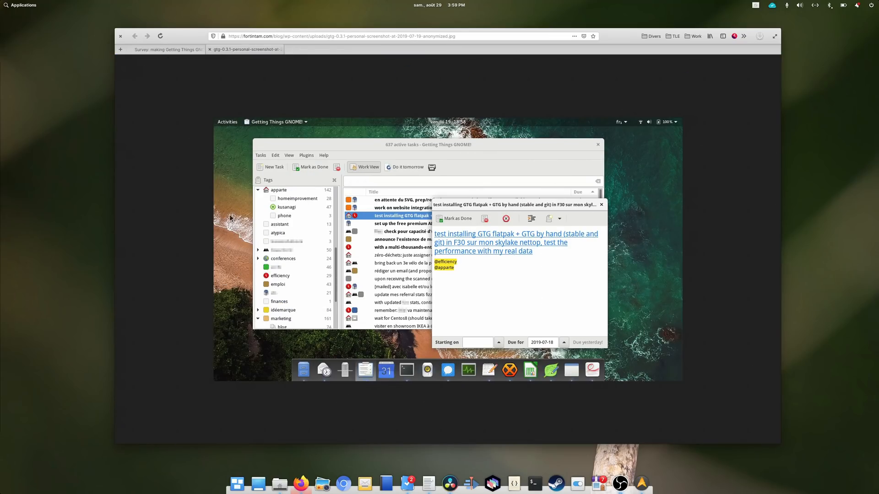
{"action": "mouse_move", "coordinate": [668, 310]}
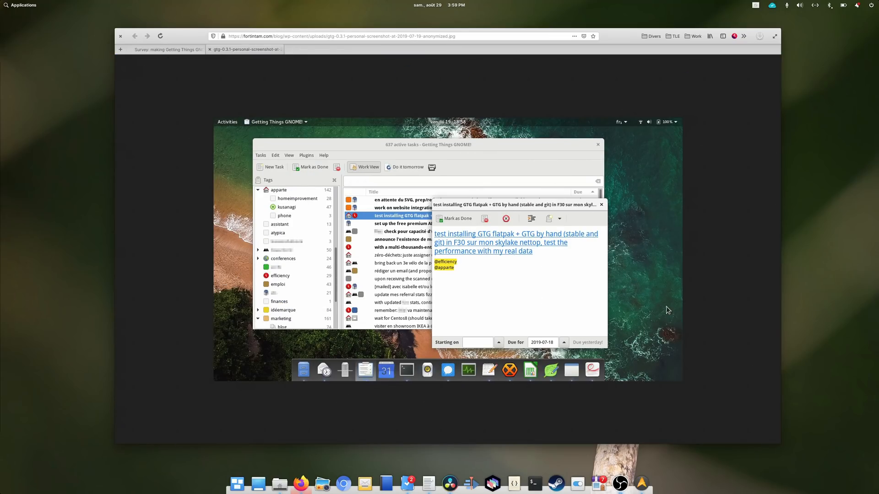
{"action": "mouse_move", "coordinate": [494, 229]}
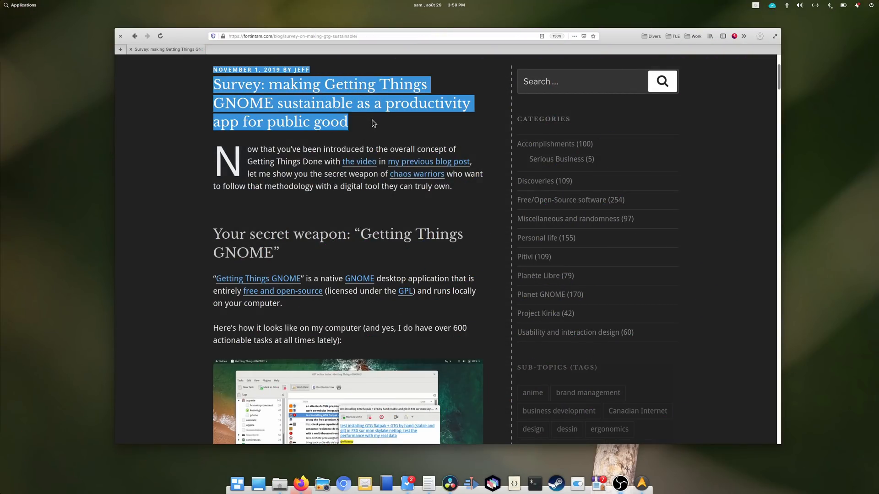
Step: Enlarge the GTG 0.3.1 screenshot in the survey post, then scroll the GTG 0.4 release post
{"action": "left_click", "coordinate": [377, 127]}
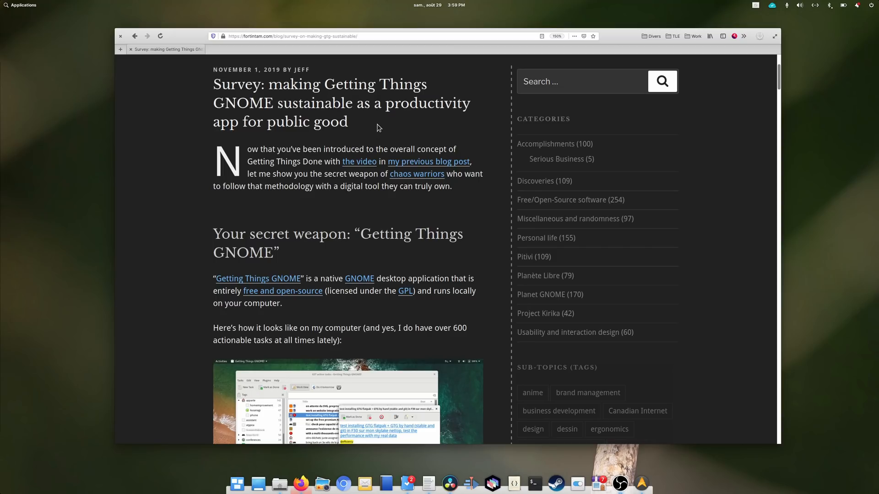
{"action": "scroll", "scroll_direction": "down", "scroll_amount": 3}
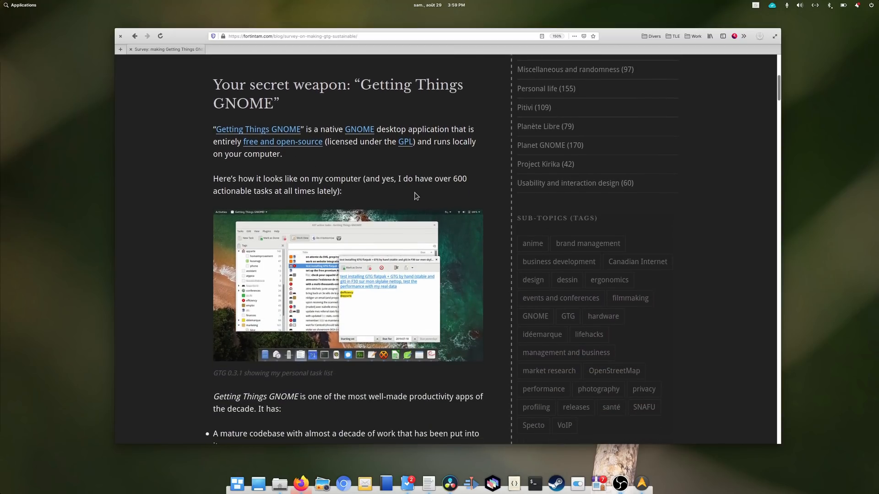
{"action": "scroll", "scroll_direction": "down", "scroll_amount": 3}
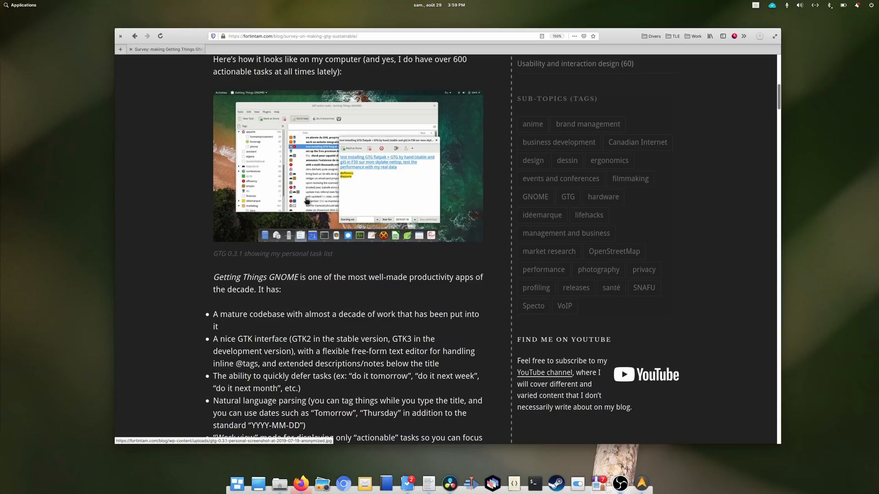
{"action": "left_click", "coordinate": [347, 165]}
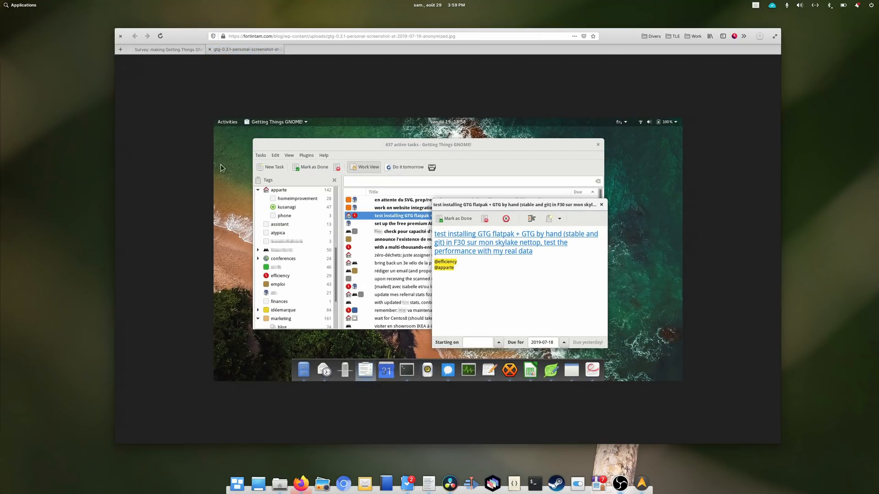
{"action": "mouse_move", "coordinate": [672, 324]}
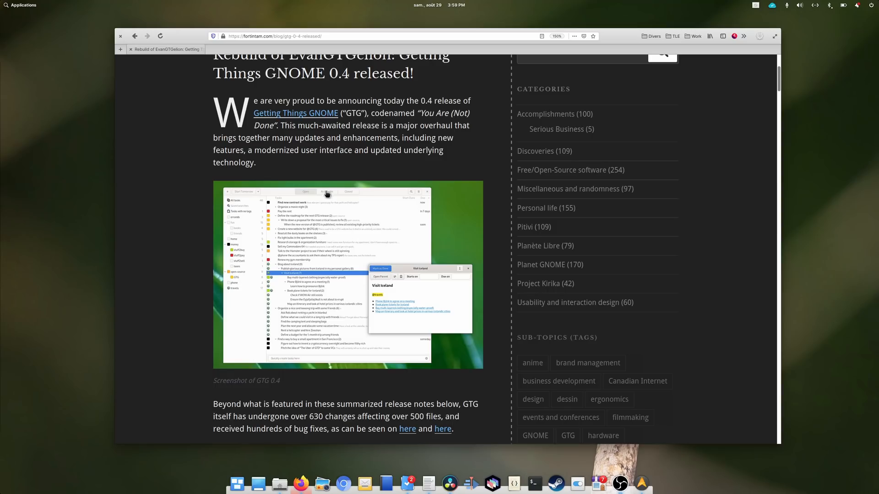
{"action": "scroll", "scroll_direction": "down", "scroll_amount": 3}
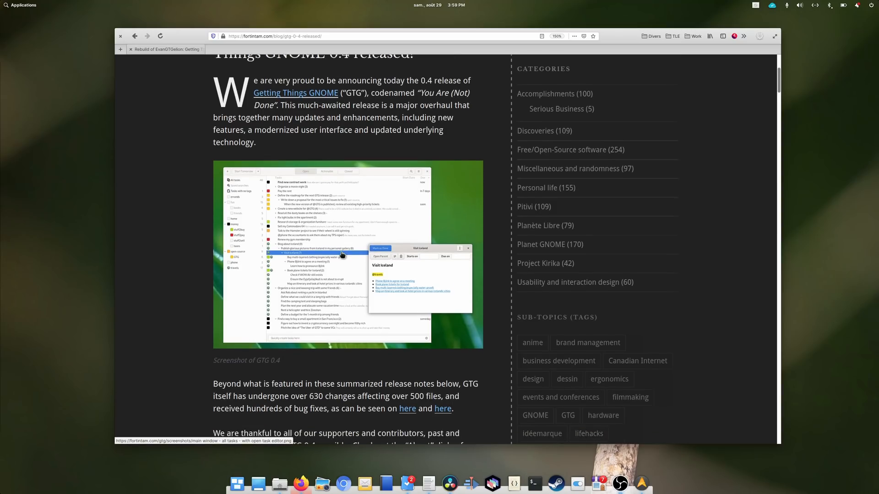
{"action": "scroll", "scroll_direction": "down", "scroll_amount": 3}
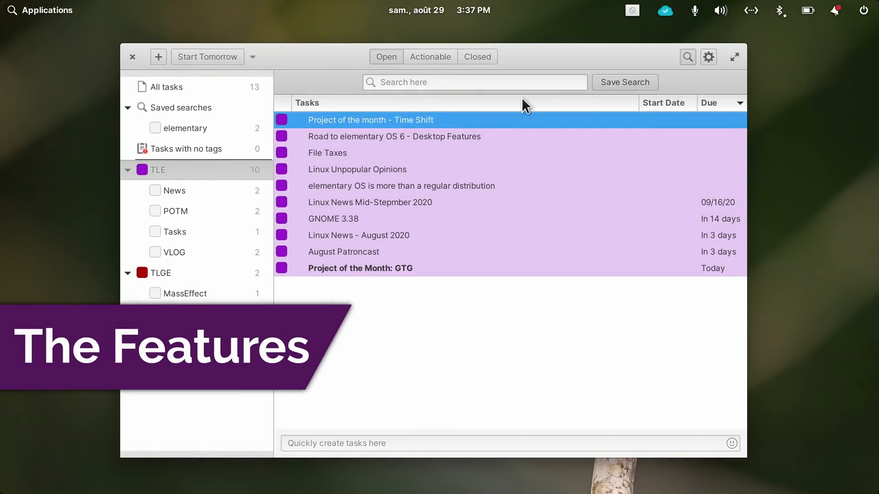
{"action": "mouse_move", "coordinate": [350, 163]}
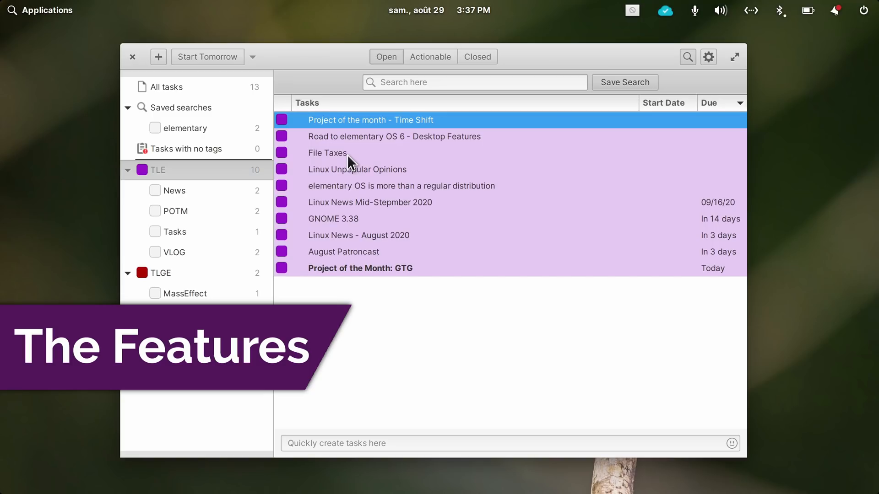
Step: Draft a new TLE task 'THis is my new task' with a description, then close its editor
{"action": "left_click", "coordinate": [328, 153]}
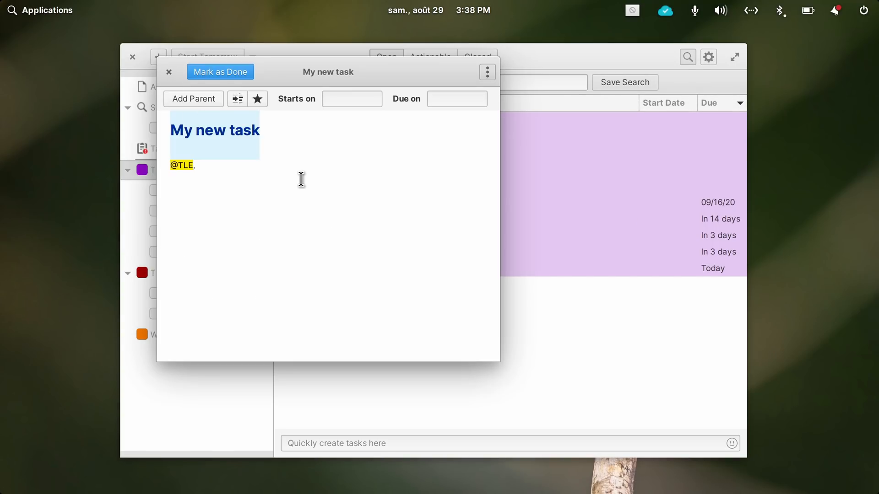
{"action": "type", "text": "THis is my new task"}
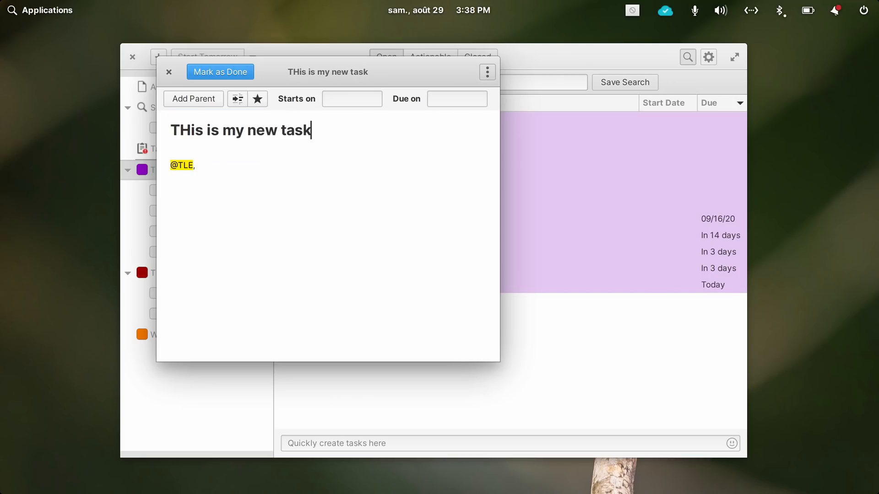
{"action": "type", "text": "Description goes there"}
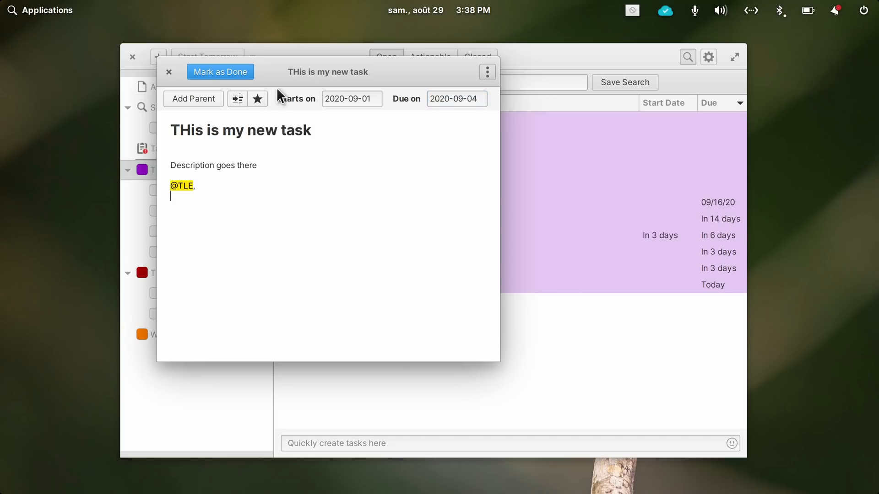
{"action": "left_click", "coordinate": [168, 71]}
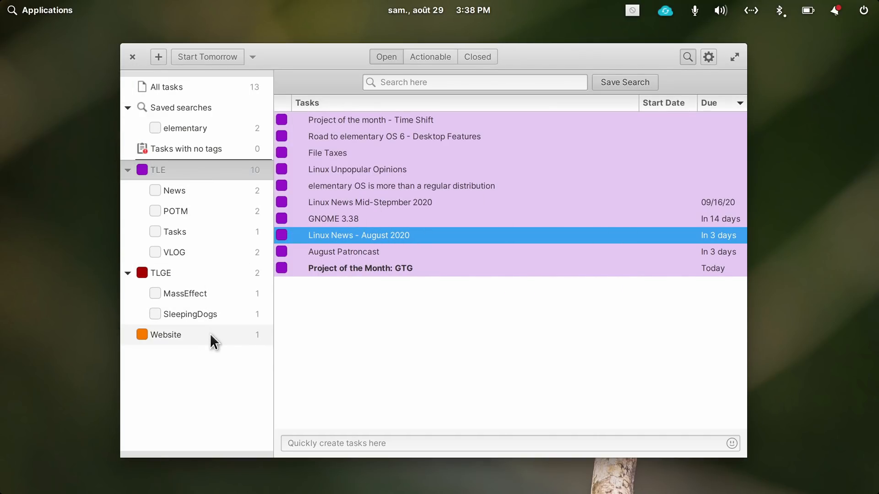
{"action": "mouse_move", "coordinate": [202, 218]}
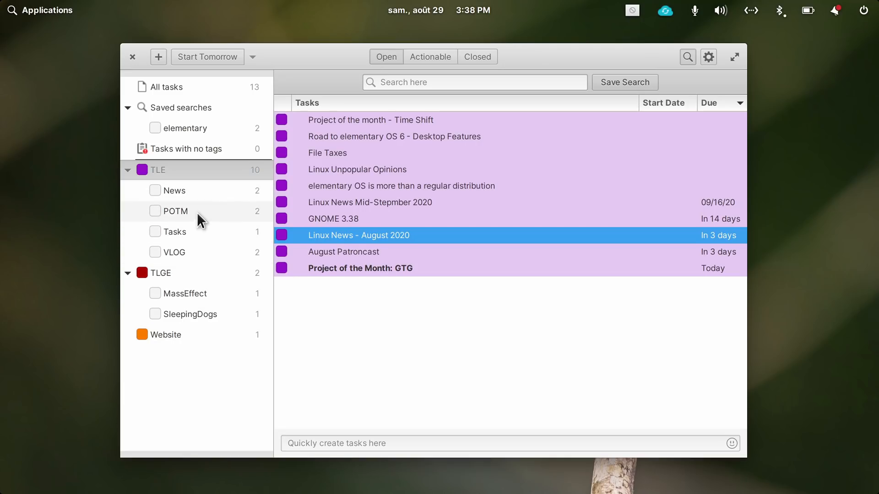
Step: Browse the Tasks, TLE, Website and Phone tags in the sidebar
{"action": "left_click", "coordinate": [128, 169]}
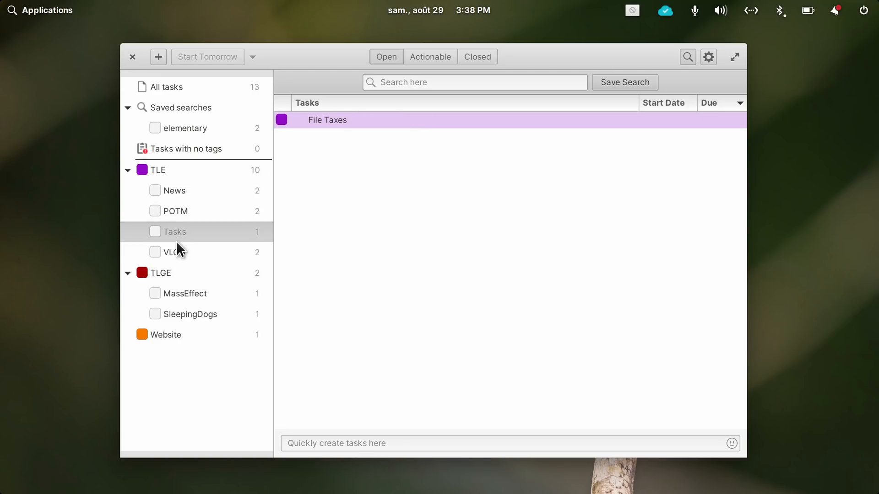
{"action": "left_click", "coordinate": [157, 170]}
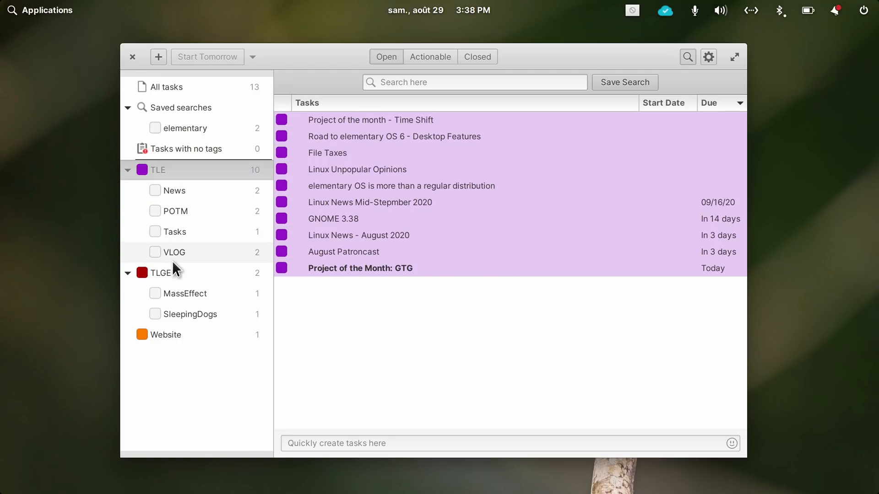
{"action": "mouse_move", "coordinate": [197, 195]}
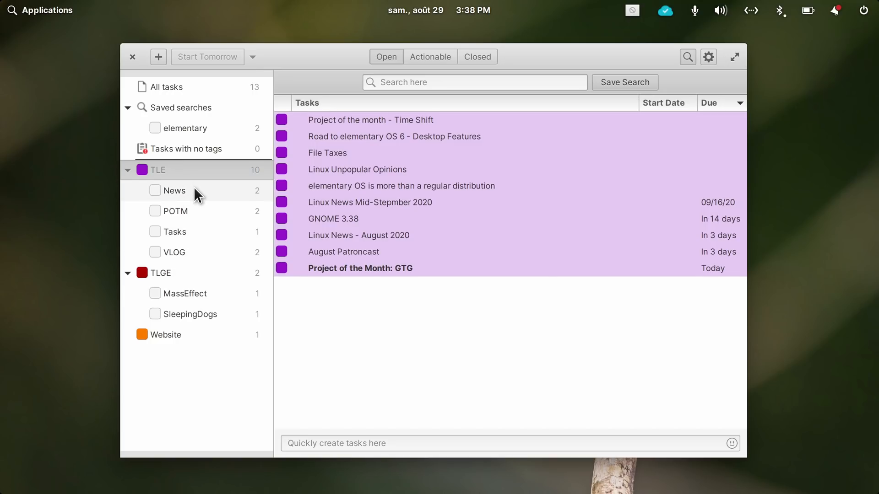
{"action": "left_click", "coordinate": [165, 334]}
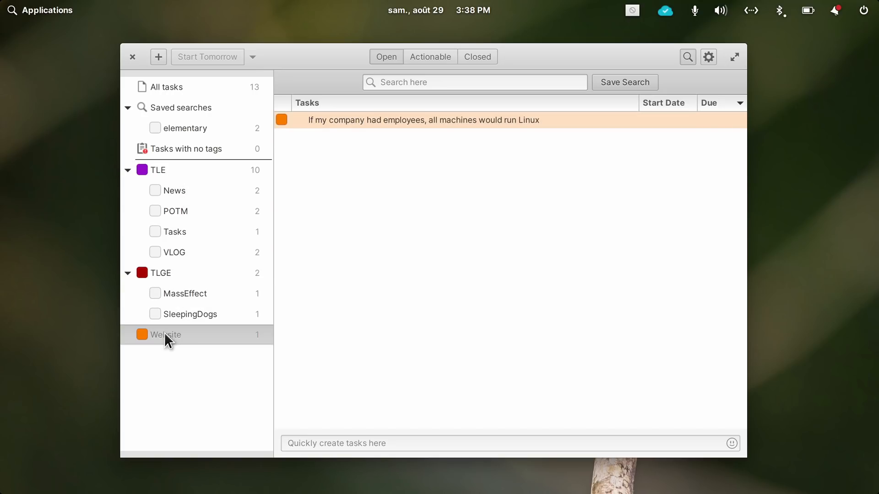
{"action": "left_click", "coordinate": [158, 169]}
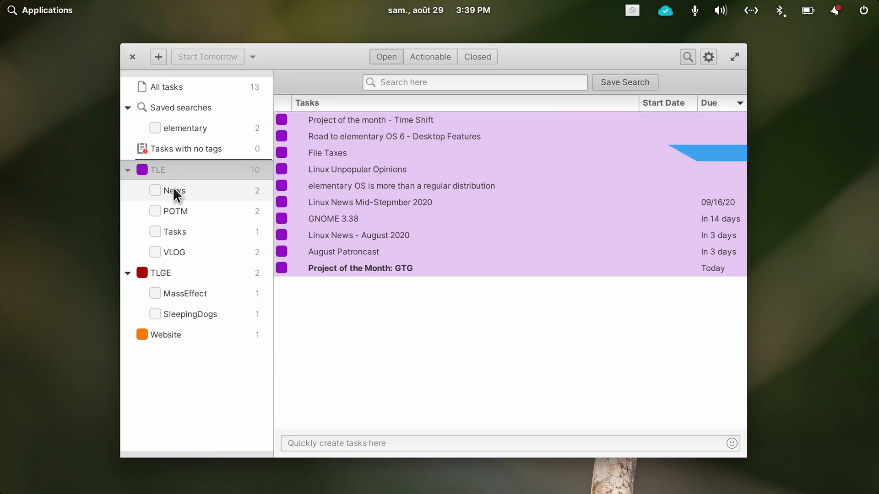
{"action": "left_click", "coordinate": [168, 170]}
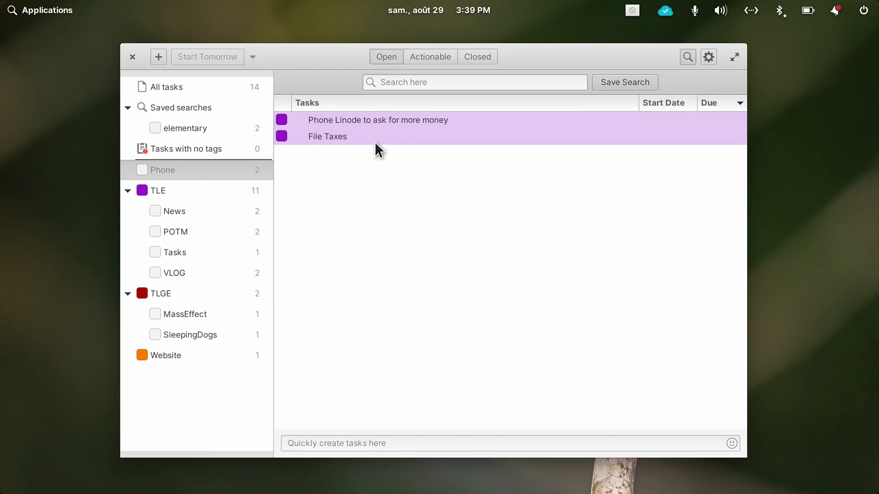
{"action": "mouse_move", "coordinate": [358, 165]}
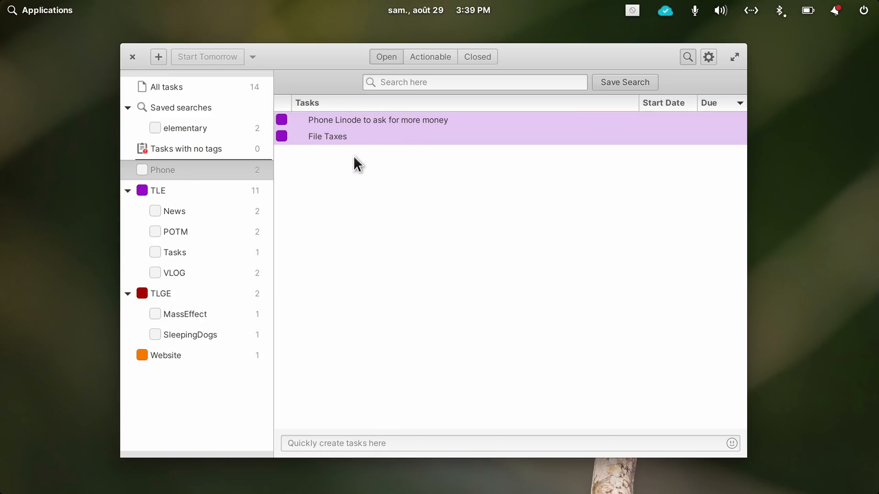
Step: Select Phone Linode and File Taxes under Phone, then select File Taxes in the TLE list
{"action": "left_click", "coordinate": [378, 120]}
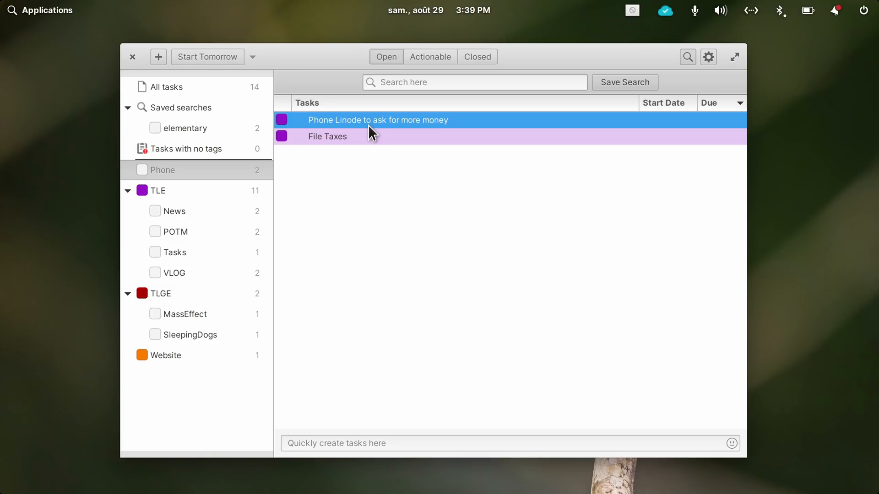
{"action": "left_click", "coordinate": [327, 136]}
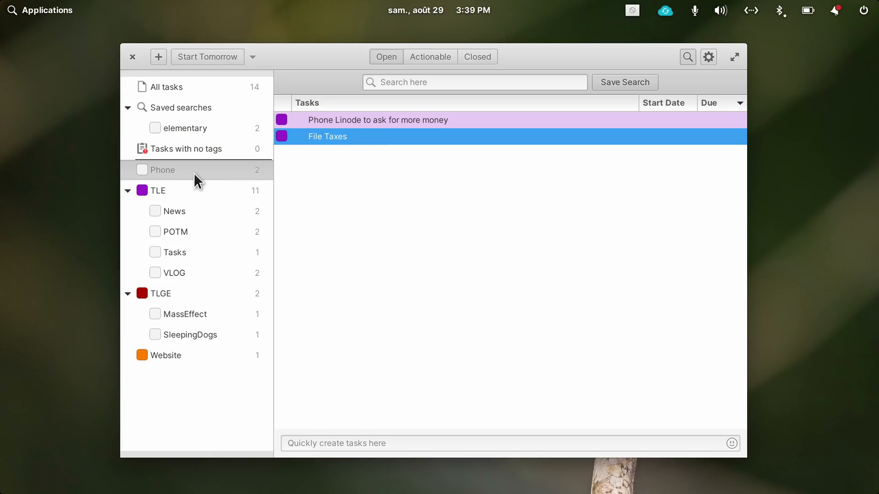
{"action": "mouse_move", "coordinate": [185, 193]}
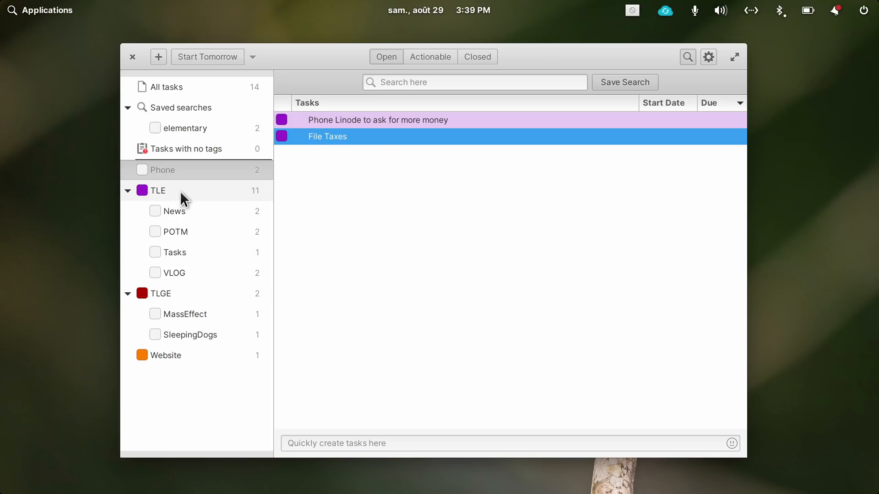
{"action": "left_click", "coordinate": [157, 190]}
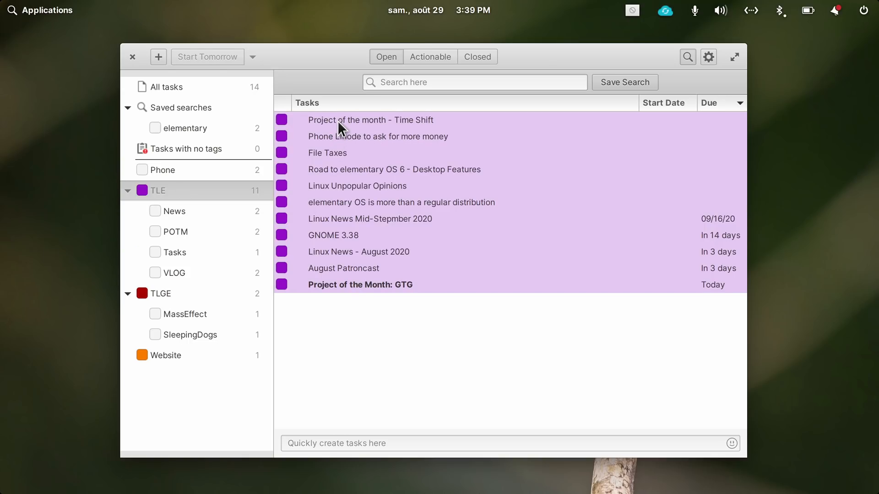
{"action": "mouse_move", "coordinate": [185, 188]}
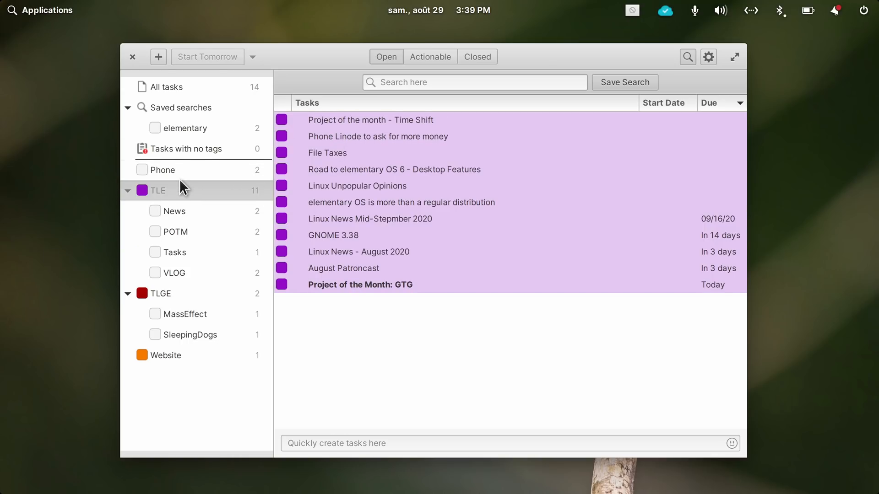
{"action": "left_click", "coordinate": [165, 170]}
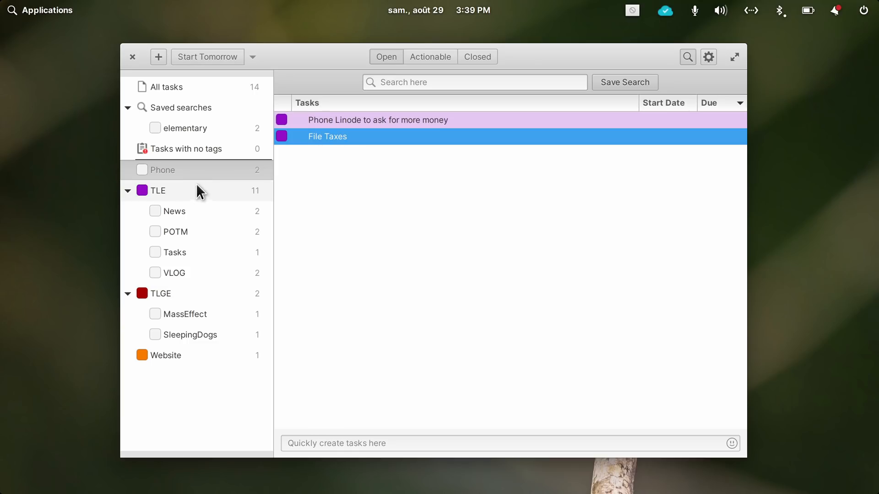
{"action": "left_click", "coordinate": [159, 190]}
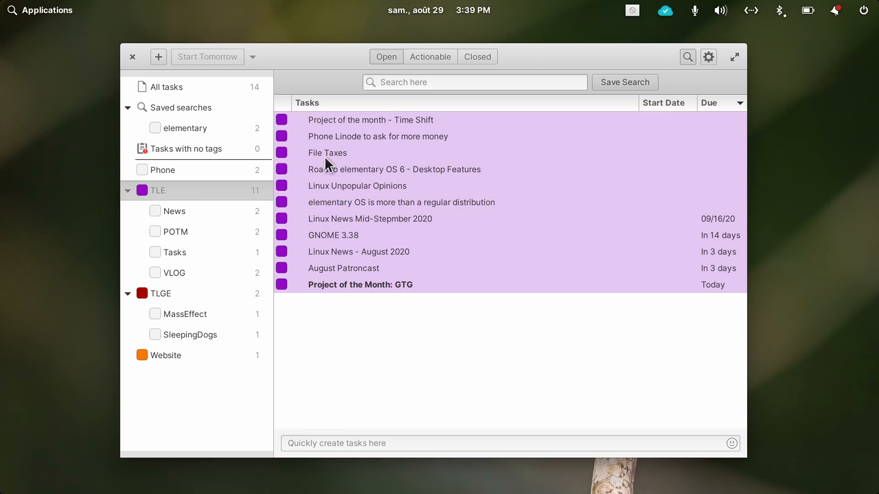
{"action": "left_click", "coordinate": [328, 152]}
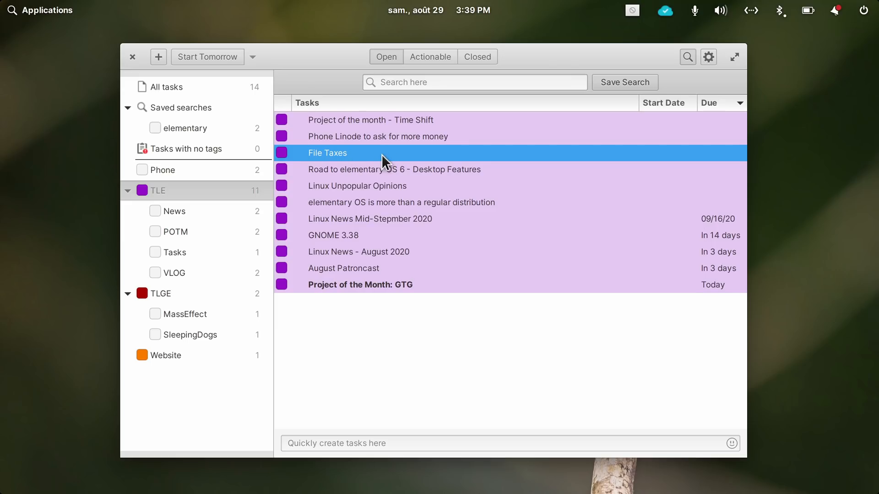
{"action": "double_click", "coordinate": [327, 152]}
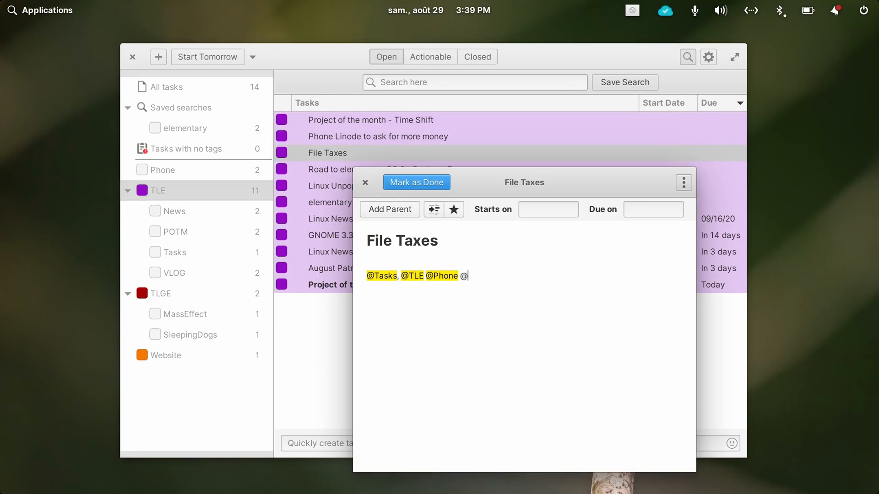
{"action": "type", "text": "Adminsitrative"}
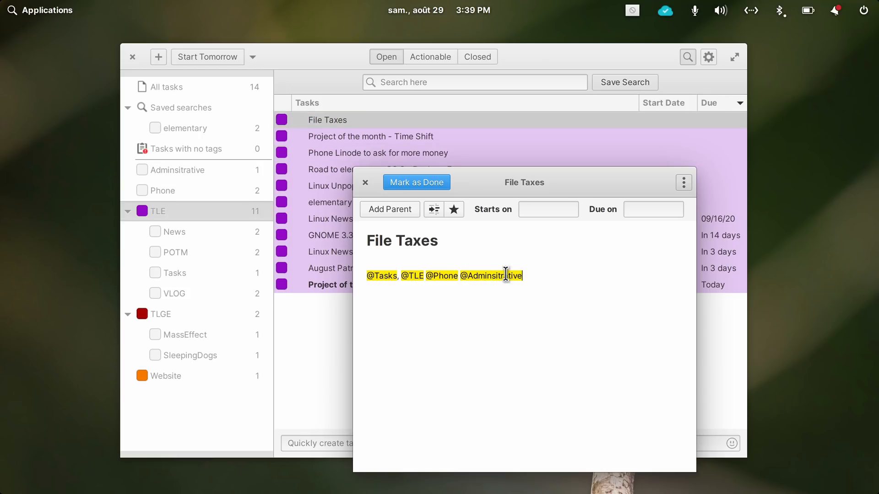
{"action": "key", "text": "Backspace"}
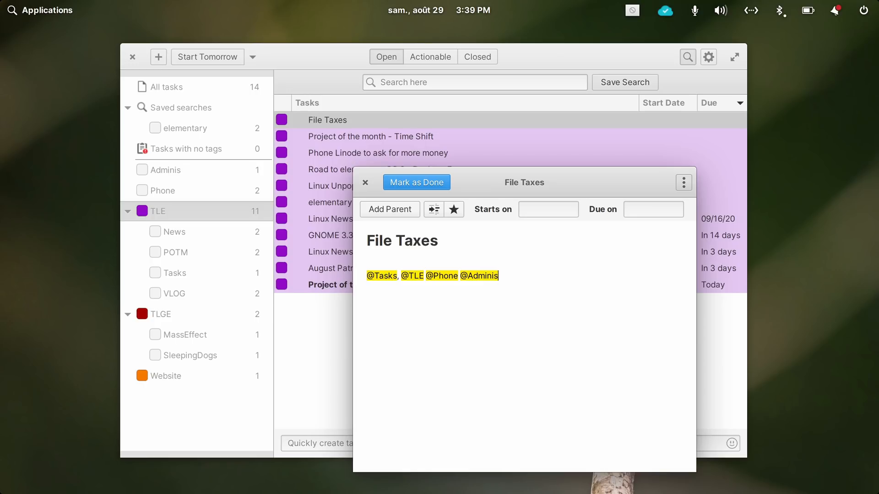
{"action": "type", "text": "trative"}
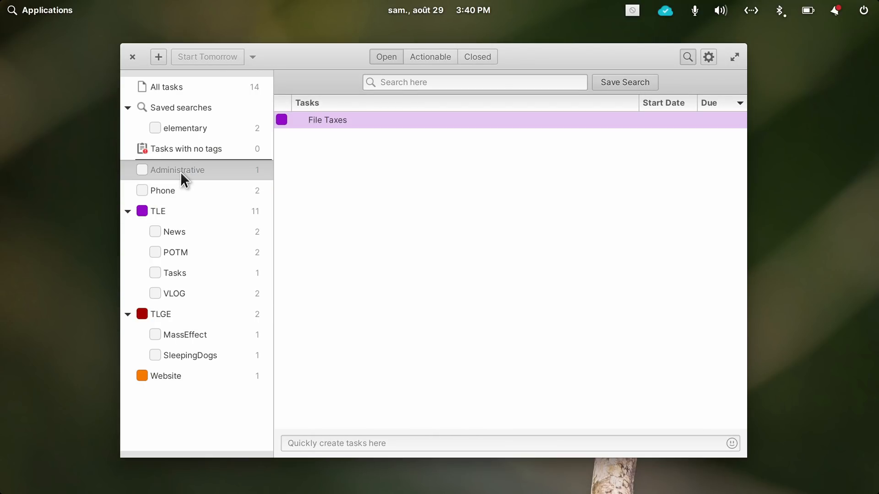
{"action": "left_click", "coordinate": [430, 56]}
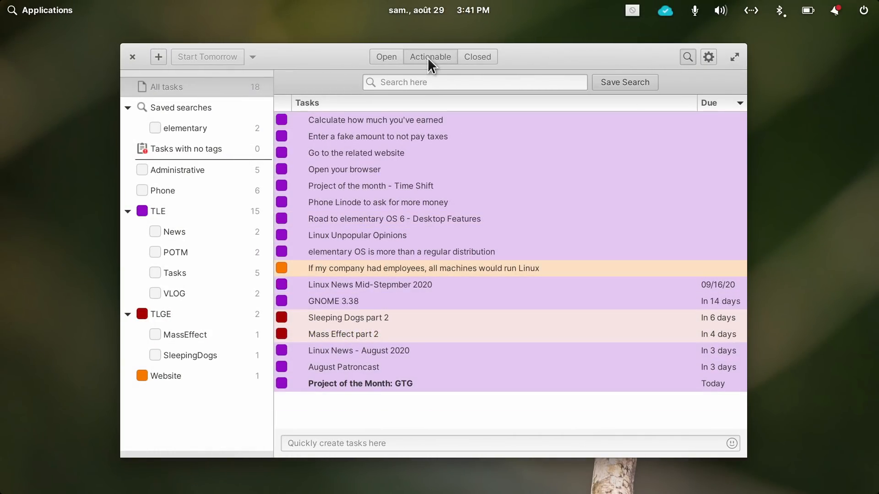
Step: Expand File Taxes to show its four subtasks, select some, then filter by TLE
{"action": "left_click", "coordinate": [385, 57]}
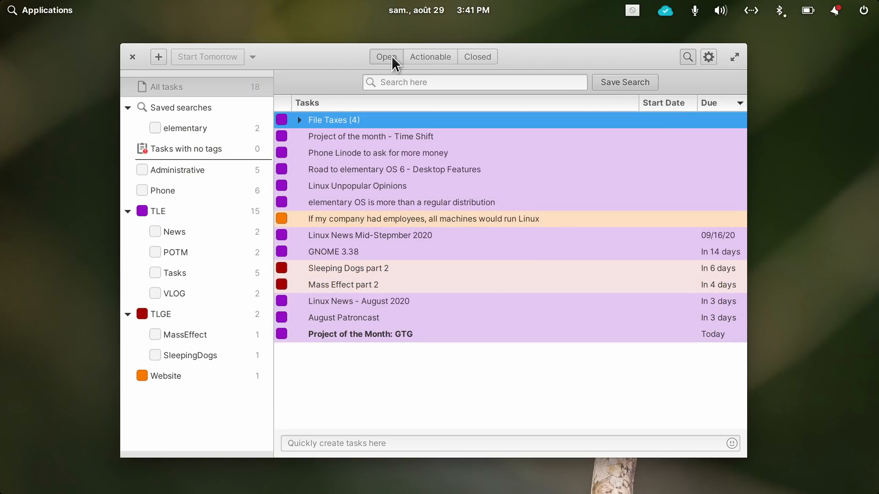
{"action": "left_click", "coordinate": [300, 120]}
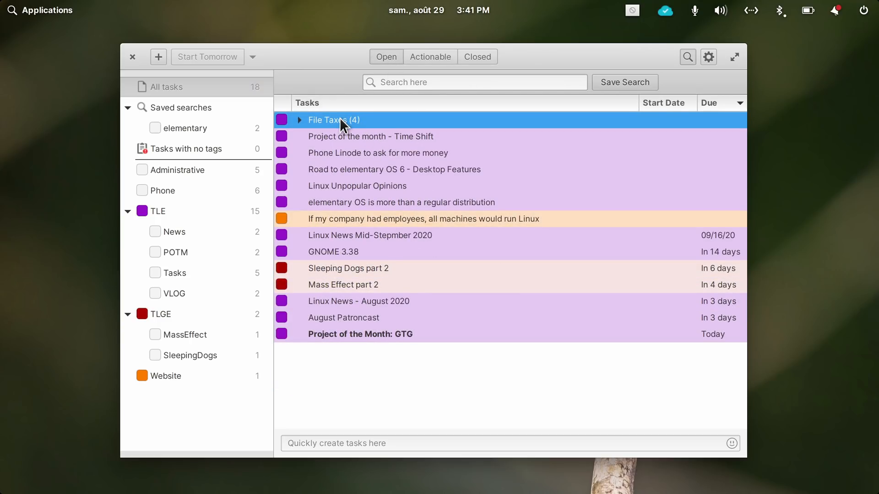
{"action": "mouse_move", "coordinate": [306, 125]}
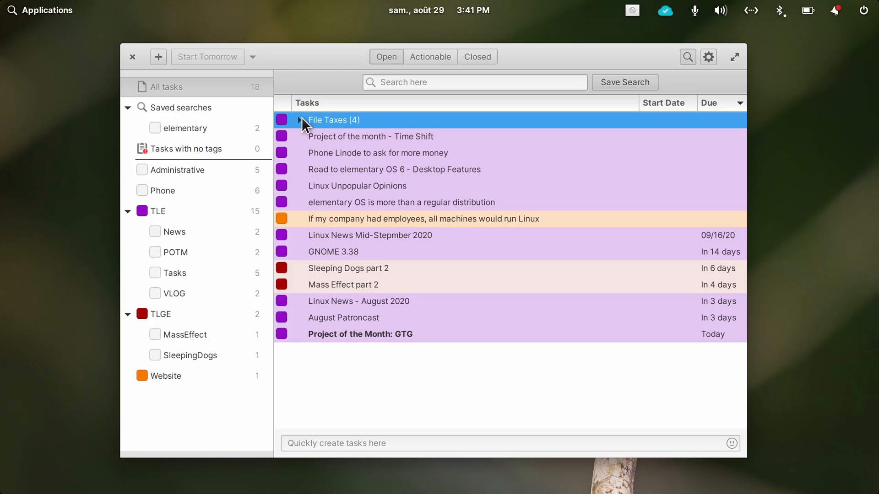
{"action": "mouse_move", "coordinate": [307, 189]}
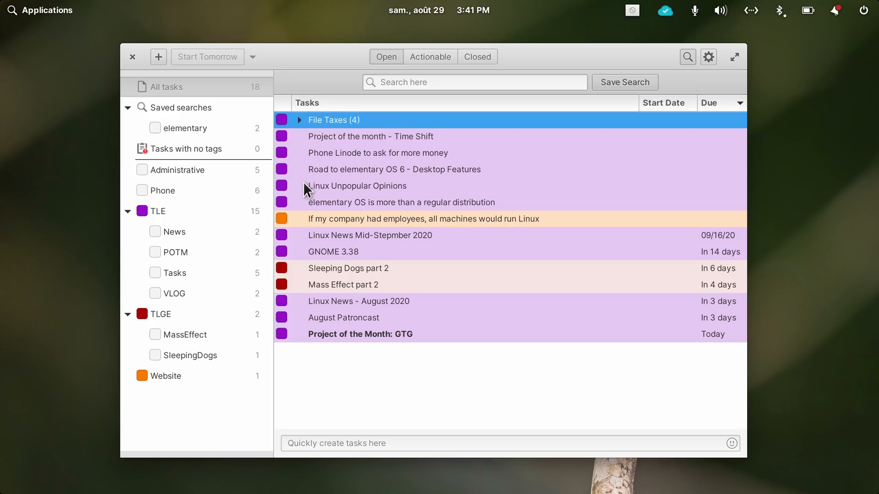
{"action": "left_click", "coordinate": [299, 120]}
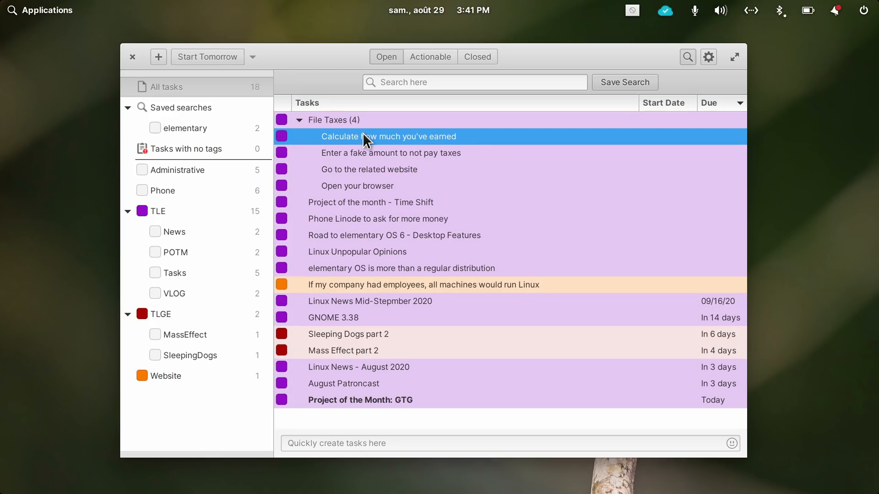
{"action": "left_click", "coordinate": [369, 169]}
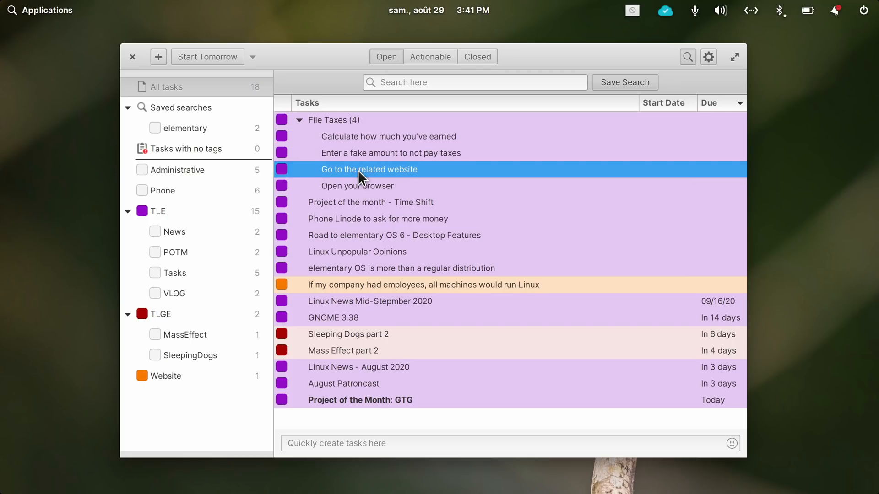
{"action": "mouse_move", "coordinate": [357, 172]}
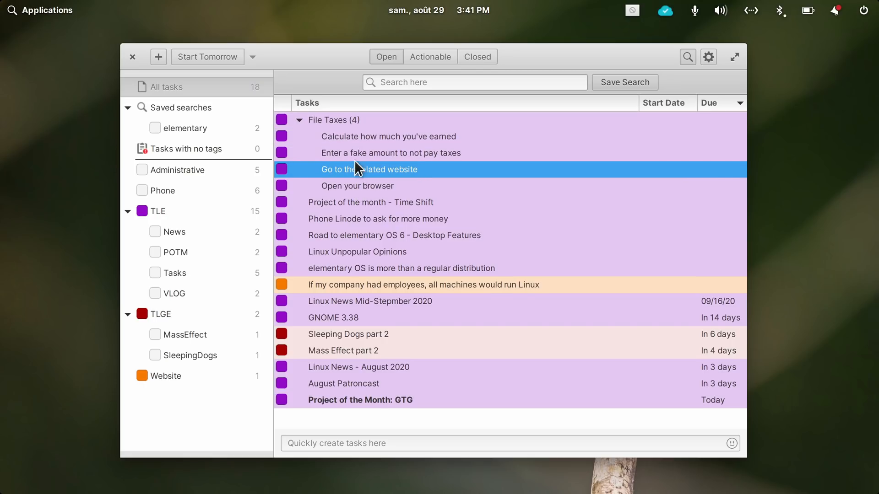
{"action": "left_click", "coordinate": [334, 119]}
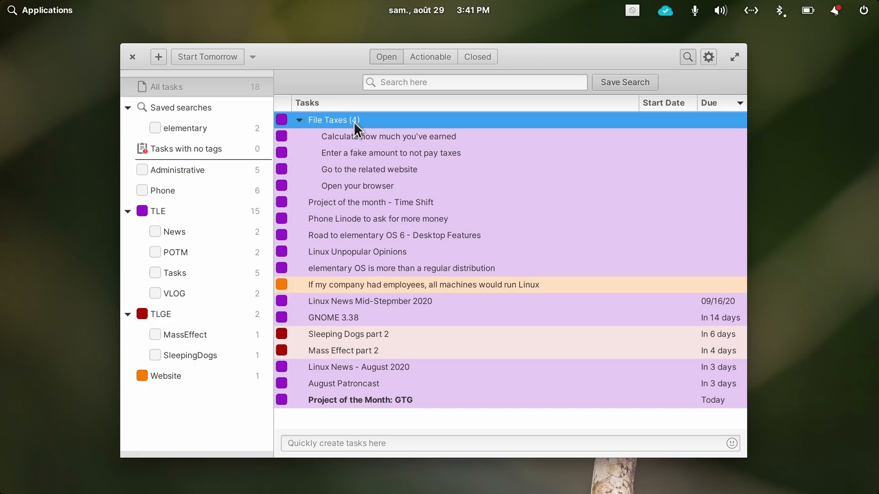
{"action": "left_click", "coordinate": [390, 153]}
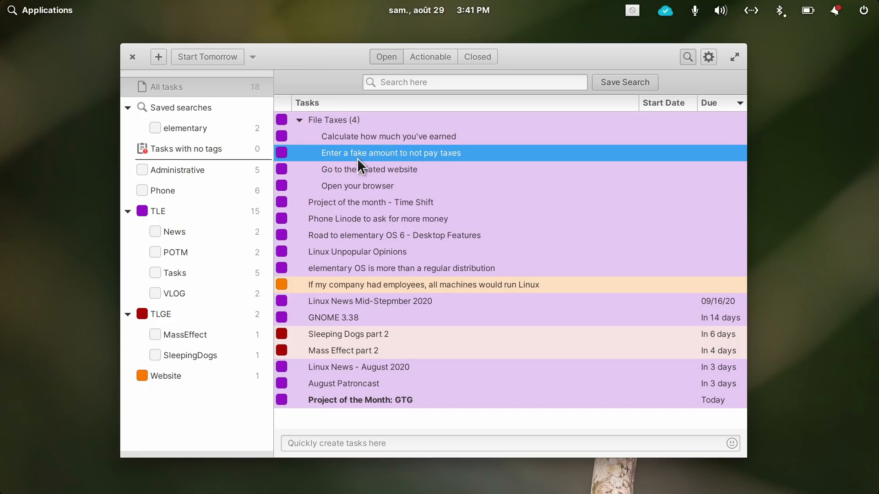
{"action": "left_click", "coordinate": [387, 136]}
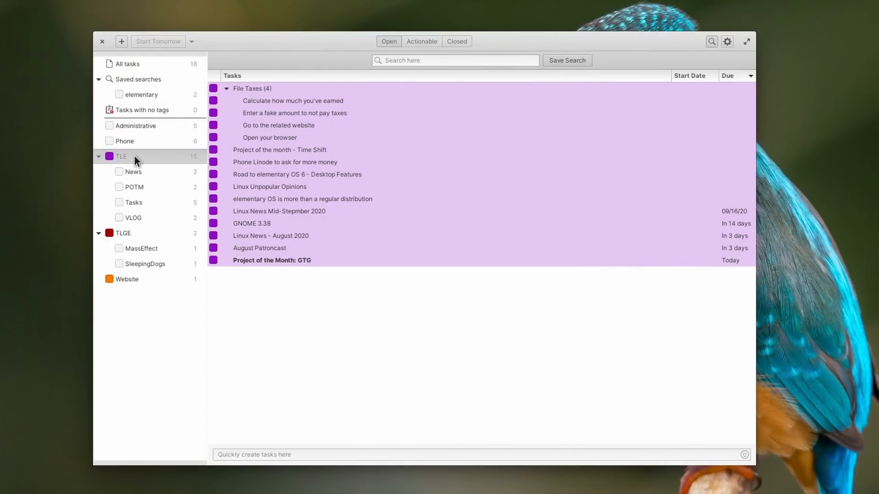
Step: Uncheck 'Show Tag in Actionable view' for the TLE tag and return to open tasks
{"action": "double_click", "coordinate": [120, 156]}
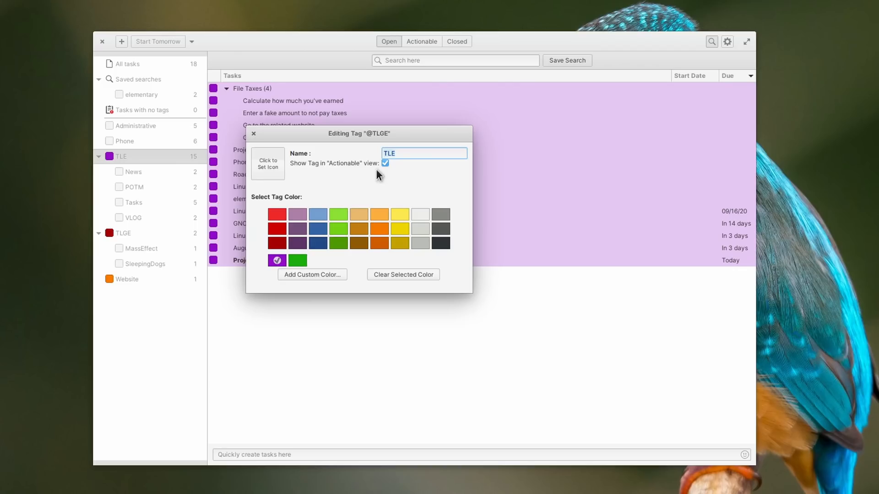
{"action": "left_click", "coordinate": [384, 163]}
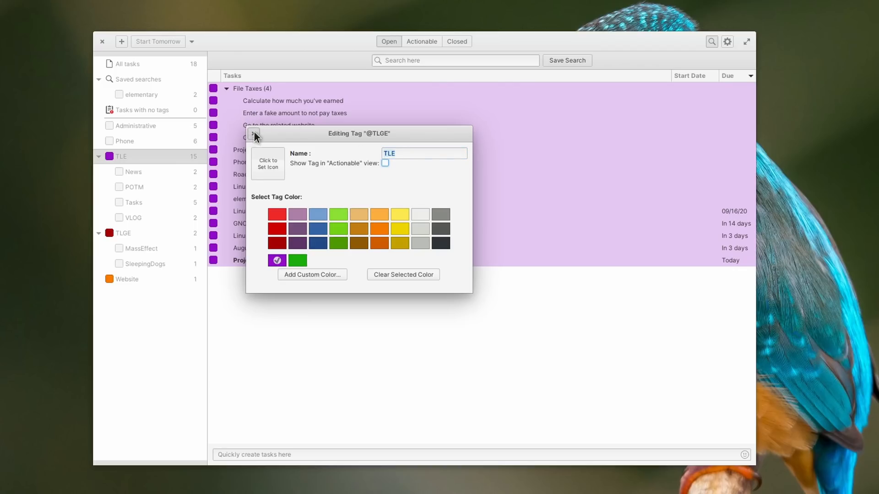
{"action": "left_click", "coordinate": [254, 133]}
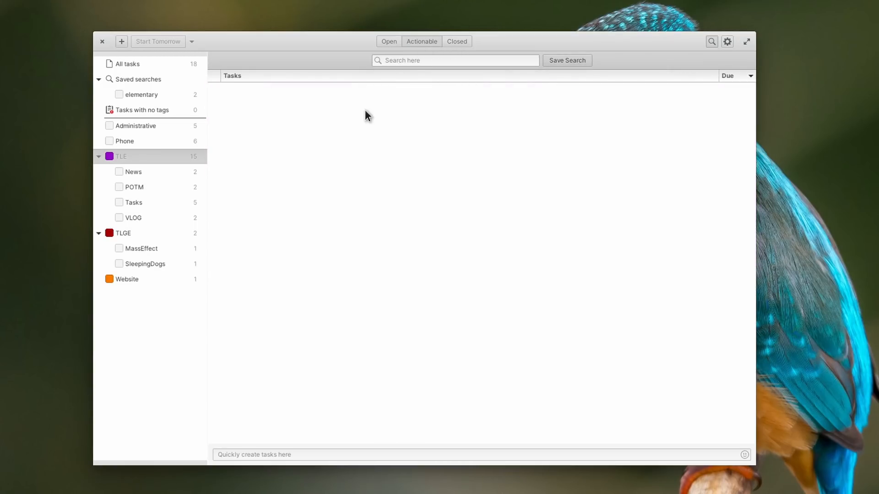
{"action": "left_click", "coordinate": [120, 156]}
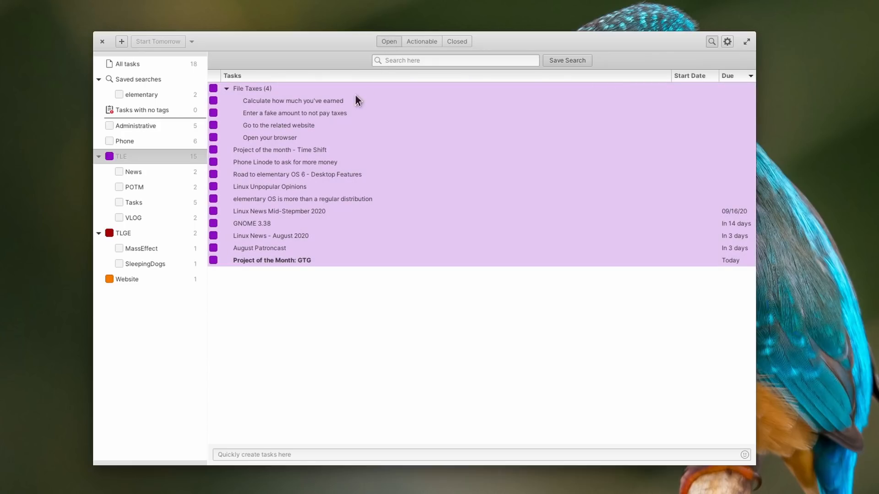
Step: Add the subtask 'Add everything up' under Calculate how much you've earned in All tasks
{"action": "left_click", "coordinate": [270, 137]}
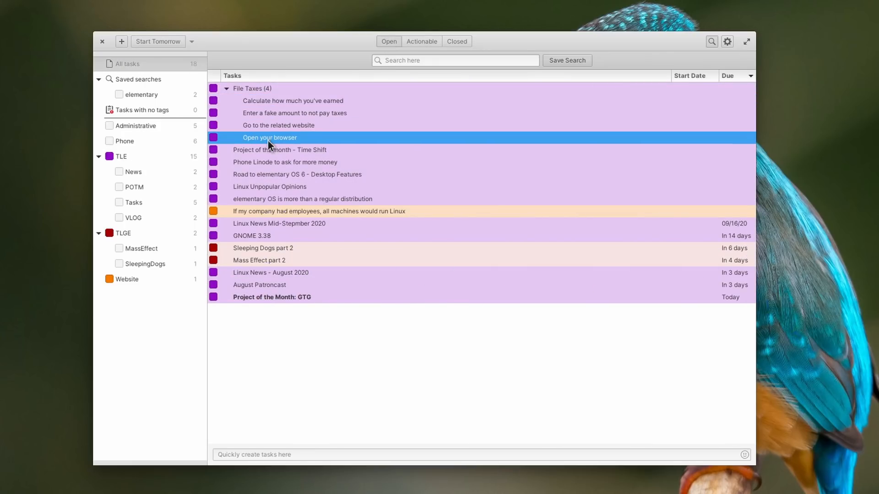
{"action": "left_click", "coordinate": [293, 100]}
{"action": "type", "text": "Add ev"}
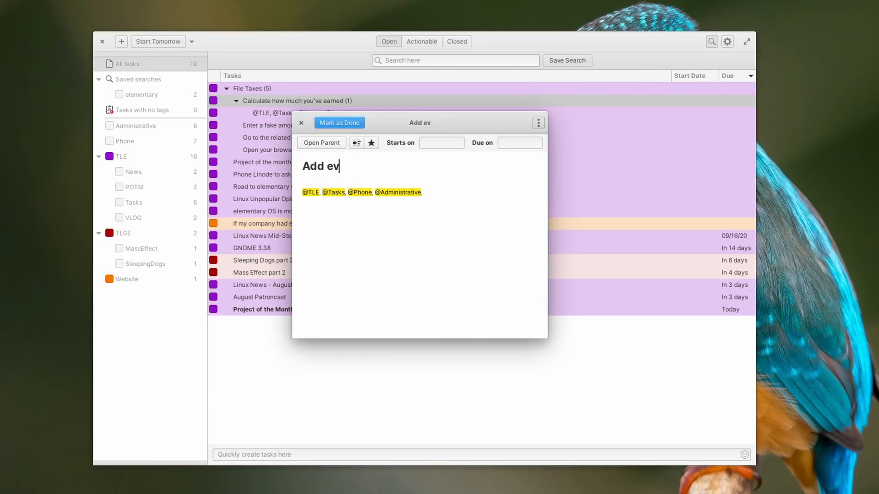
{"action": "type", "text": "erything up"}
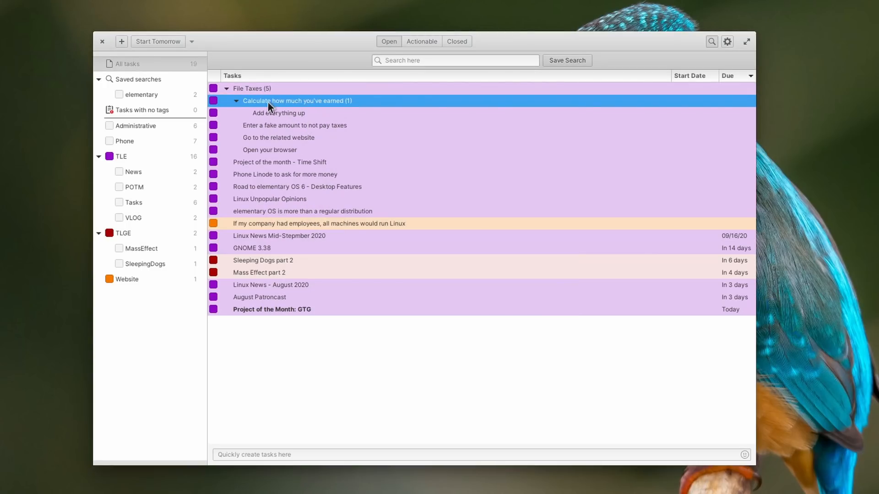
{"action": "left_click", "coordinate": [235, 100]}
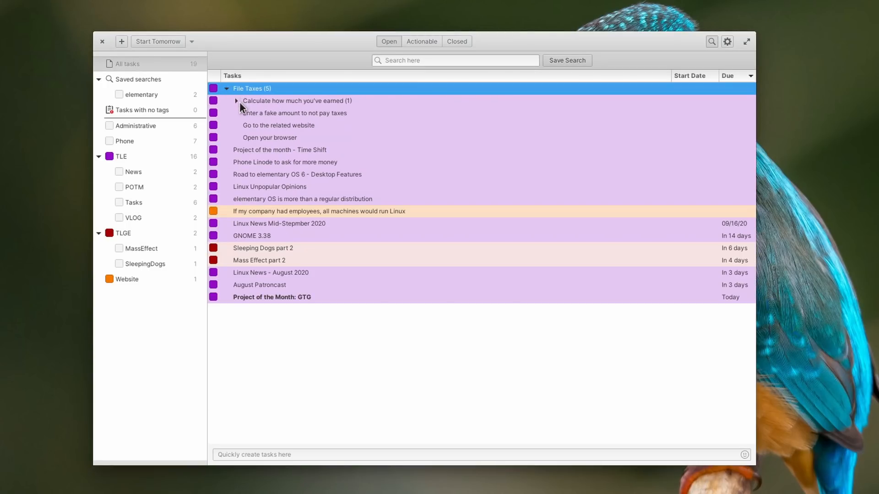
{"action": "left_click", "coordinate": [236, 101]}
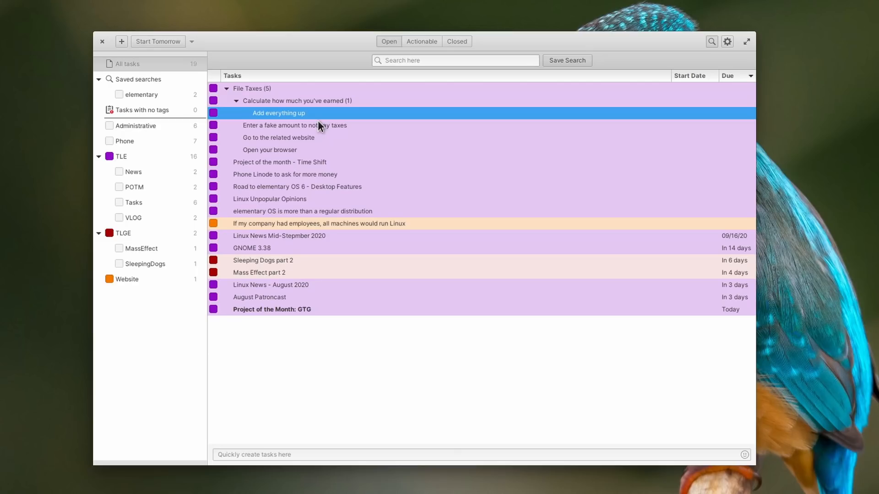
{"action": "mouse_move", "coordinate": [279, 111]}
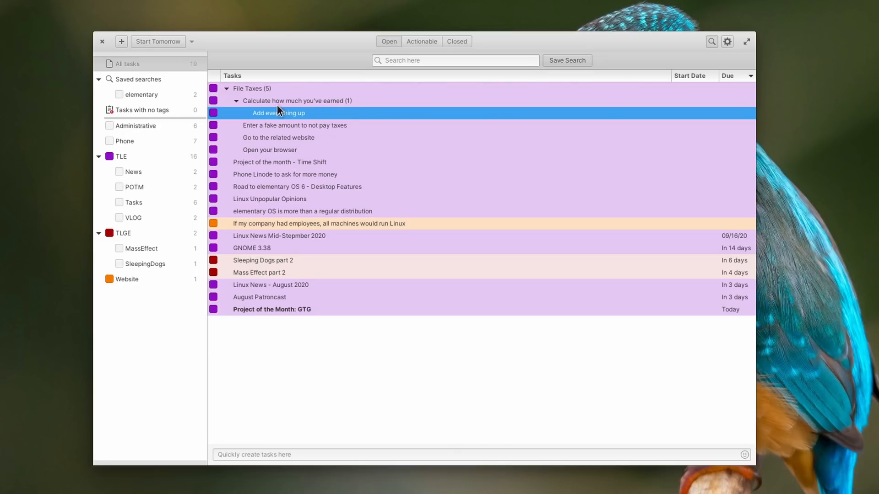
{"action": "mouse_move", "coordinate": [273, 130]}
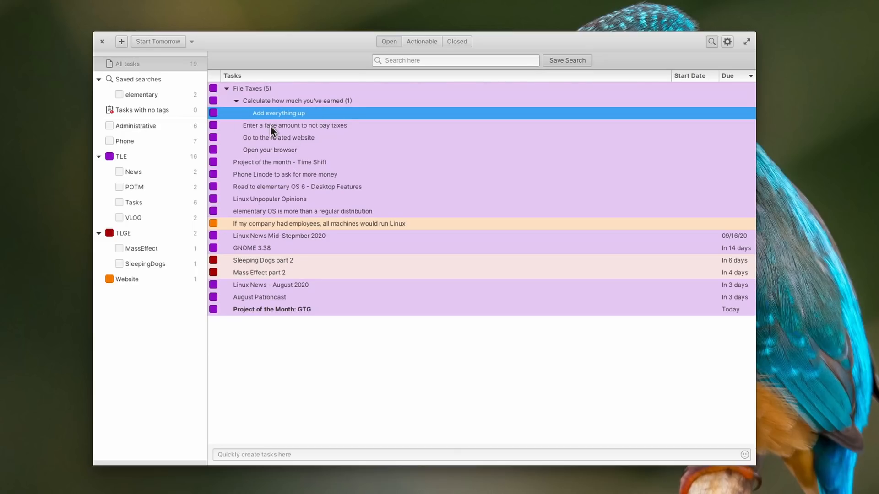
Step: Set the Add everything up subtask's due date to tomorrow
{"action": "double_click", "coordinate": [279, 113]}
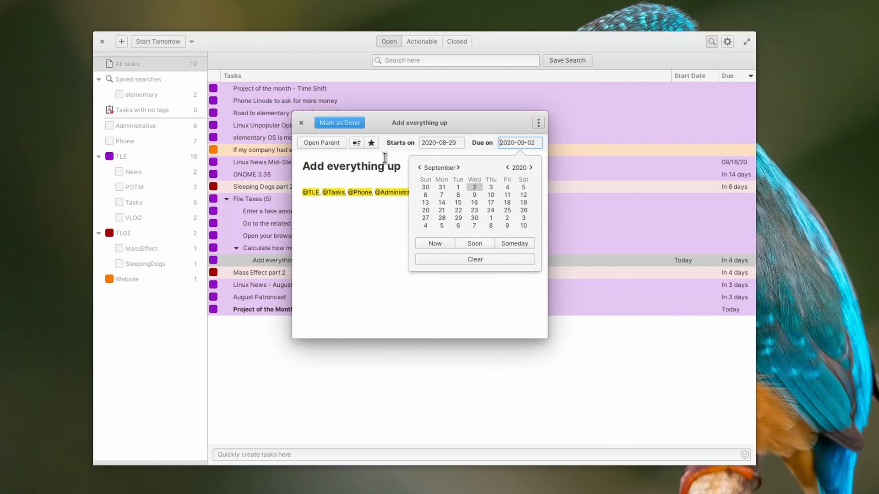
{"action": "left_click", "coordinate": [495, 154]}
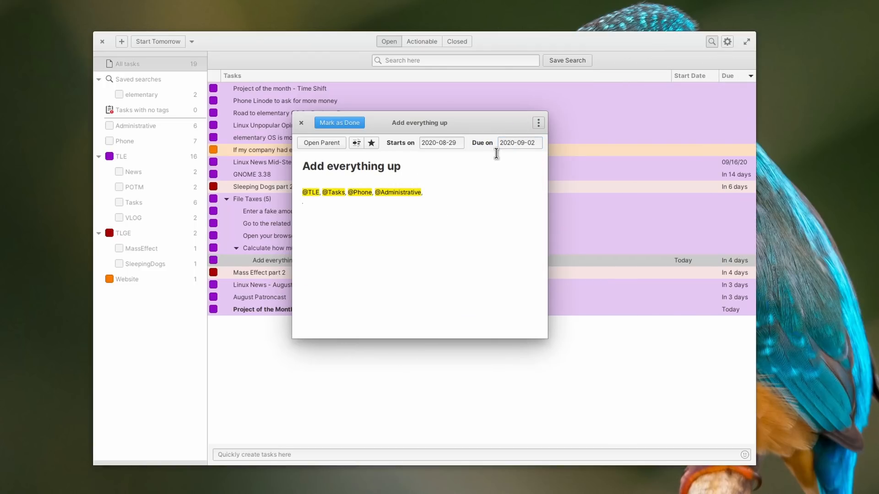
{"action": "left_click", "coordinate": [516, 143]}
{"action": "type", "text": "tomorrow"}
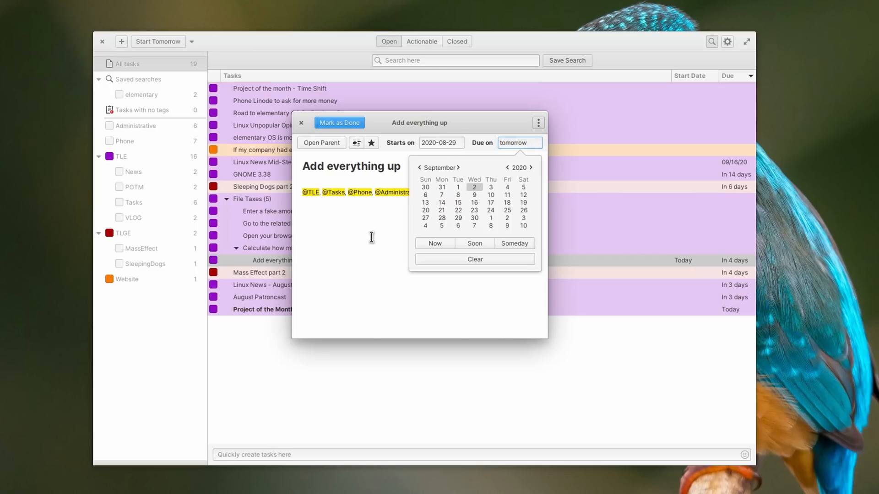
{"action": "left_click", "coordinate": [301, 122]}
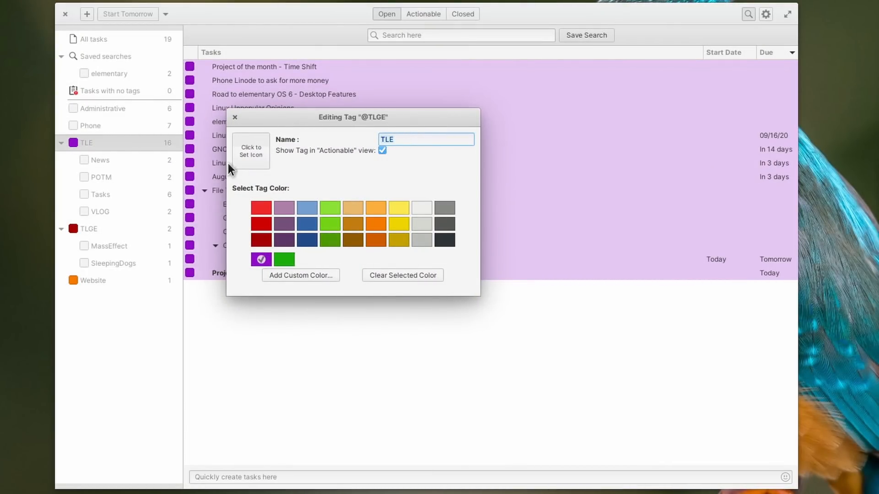
Step: Close the TLE tag settings, give both elementary OS tasks a blue 'elementary' tag, and dismiss shortcuts
{"action": "left_click", "coordinate": [235, 118]}
{"action": "type", "text": "elementa"}
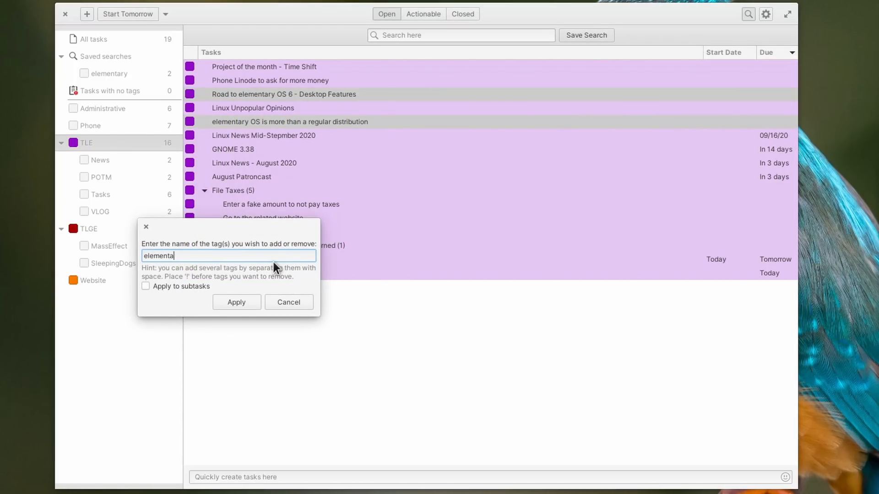
{"action": "left_click", "coordinate": [236, 302]}
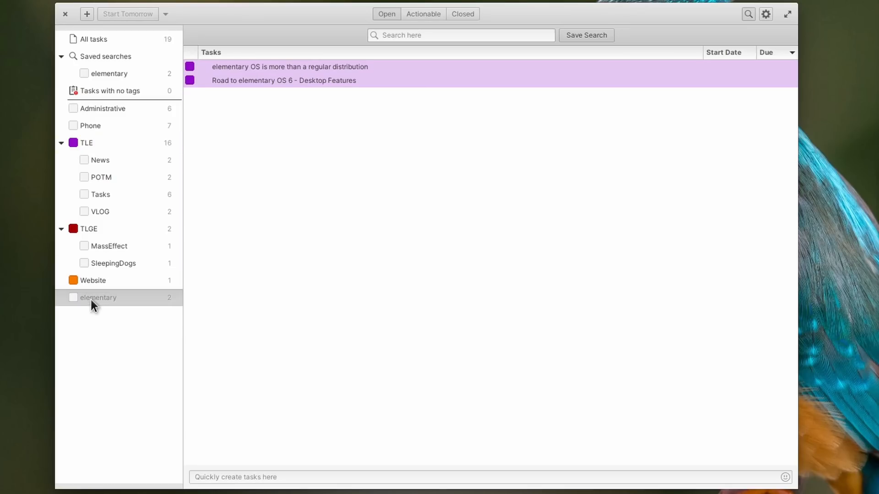
{"action": "mouse_move", "coordinate": [126, 331]}
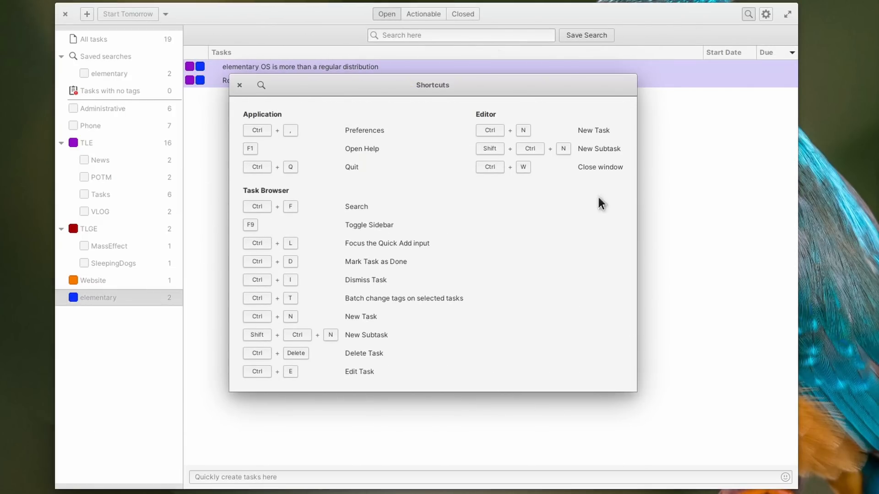
{"action": "mouse_move", "coordinate": [342, 247]}
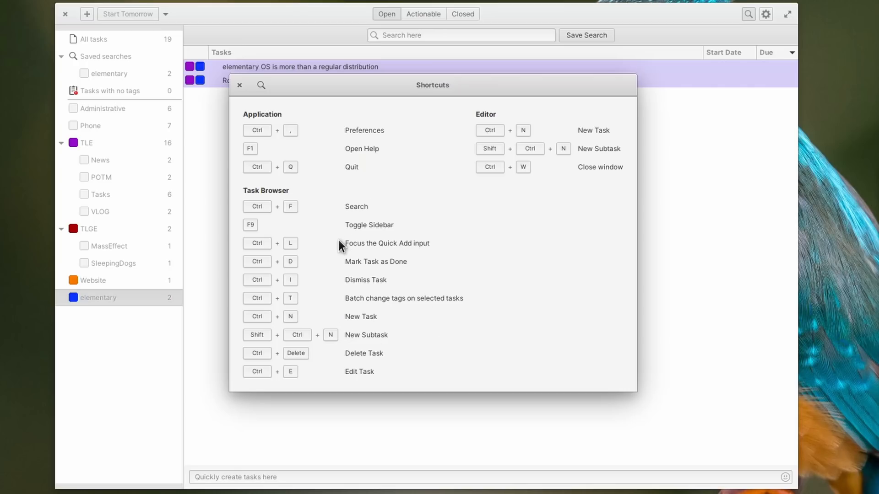
{"action": "left_click", "coordinate": [239, 85]}
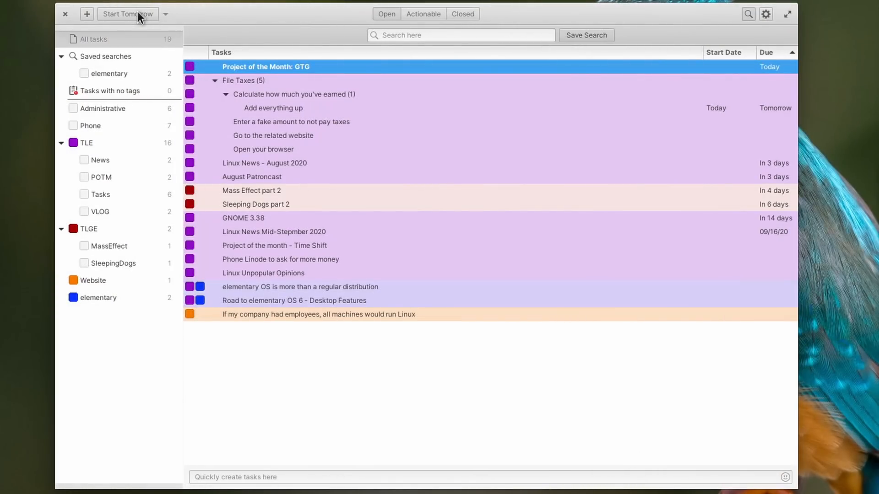
Step: Postpone Project of the Month: GTG from tomorrow to starting and due in six days
{"action": "left_click", "coordinate": [128, 13]}
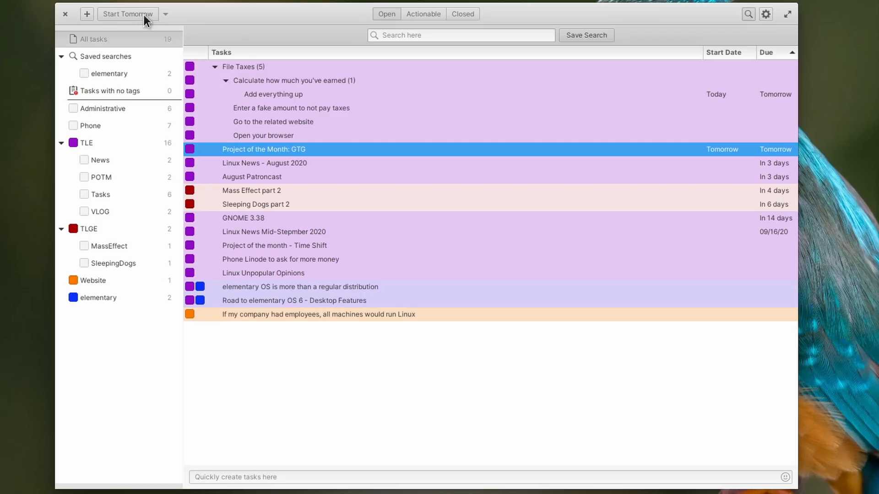
{"action": "left_click", "coordinate": [165, 13]}
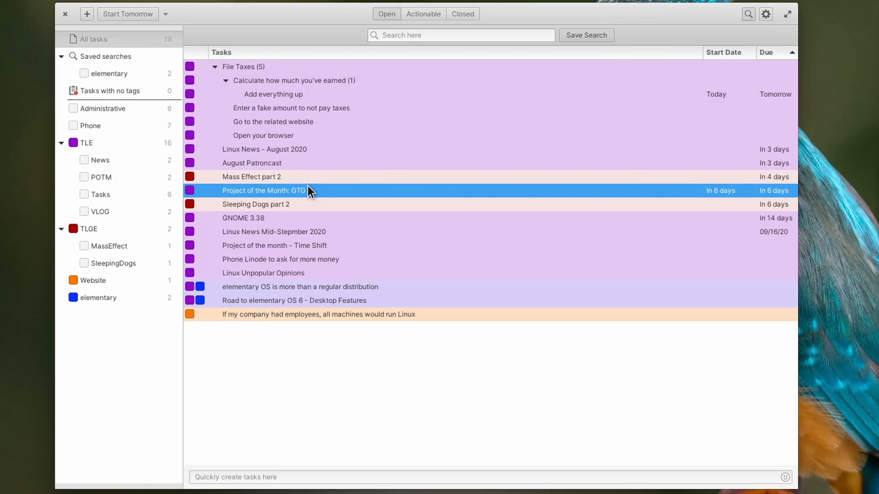
{"action": "left_click", "coordinate": [461, 35]}
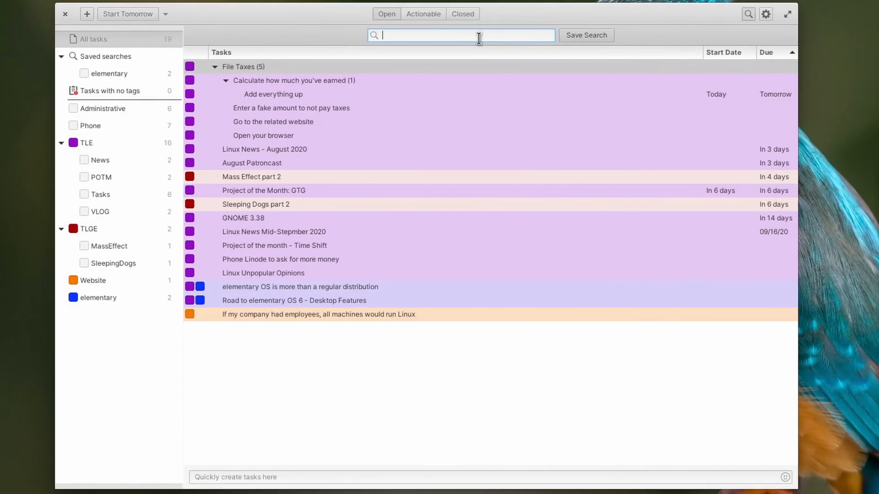
Step: Save a search for 'taxes', then show the elementary saved search's two tasks
{"action": "type", "text": "taxe"}
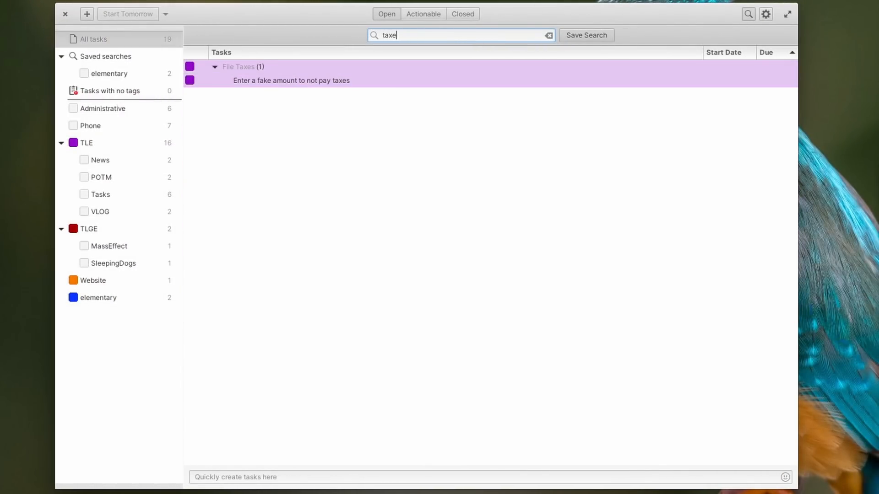
{"action": "type", "text": "s"}
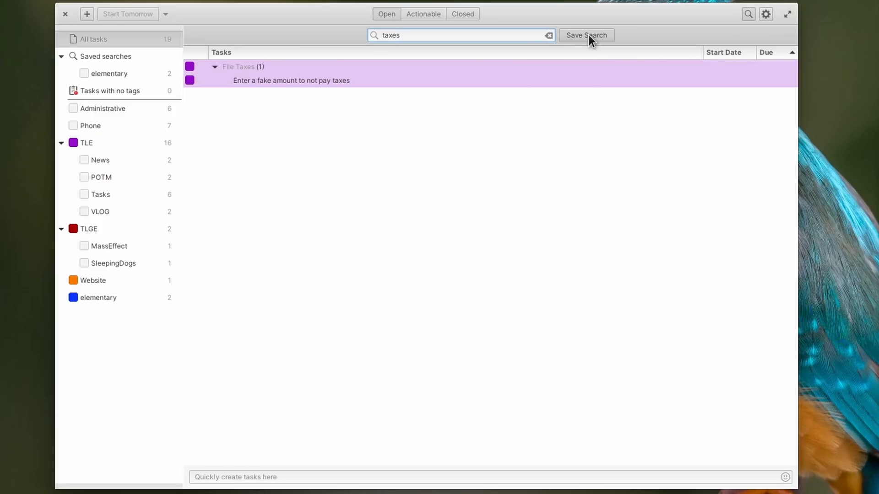
{"action": "left_click", "coordinate": [586, 35]}
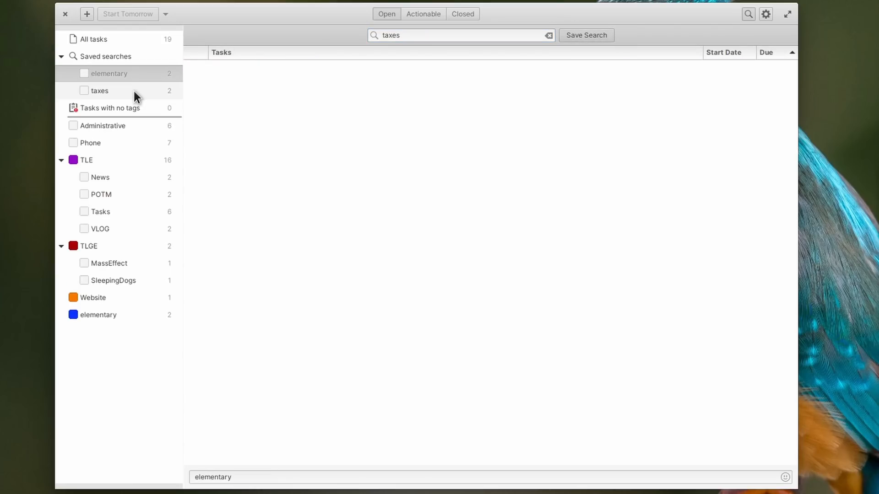
{"action": "left_click", "coordinate": [107, 73]}
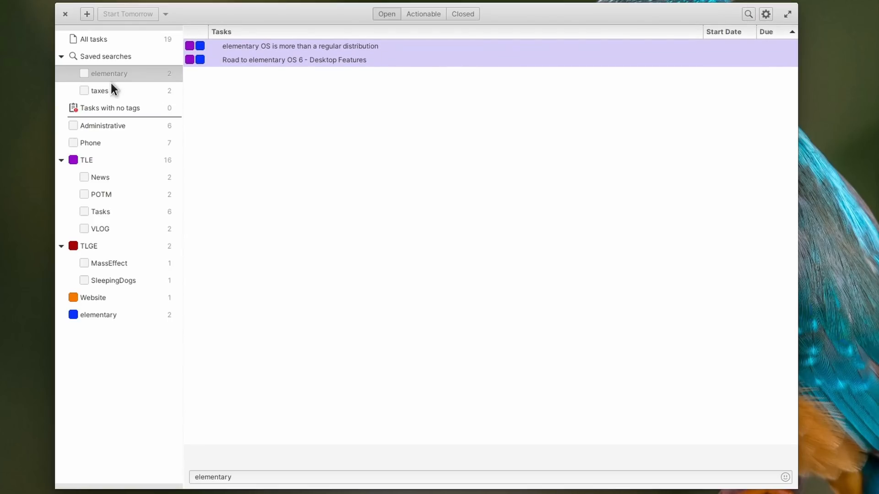
Step: Enable the Send task via email, Untouched tasks and Urgency Color plugins
{"action": "left_click", "coordinate": [766, 14]}
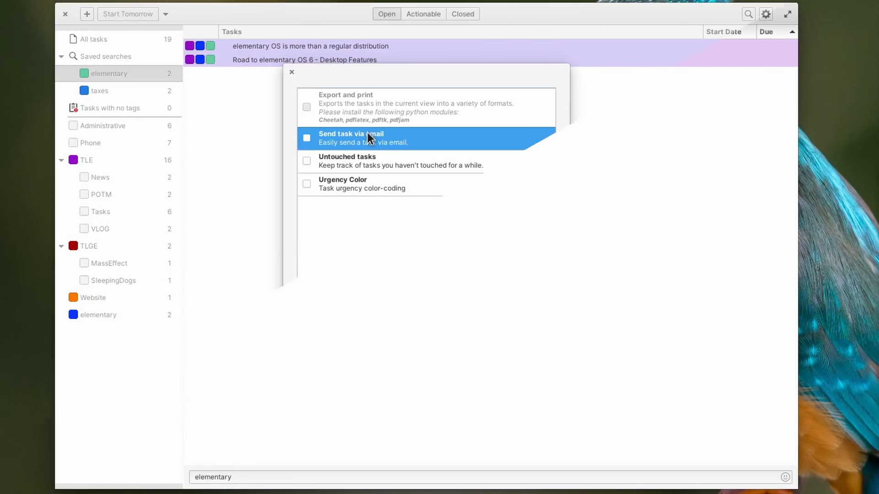
{"action": "left_click", "coordinate": [307, 139]}
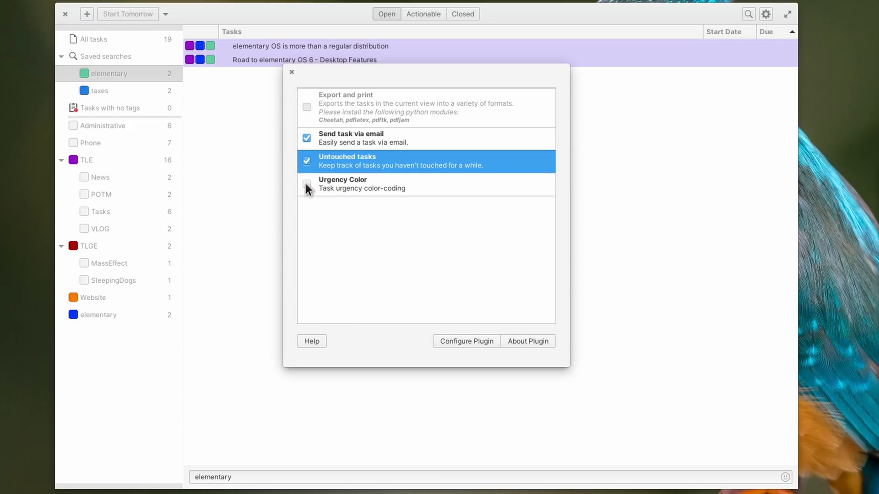
{"action": "left_click", "coordinate": [307, 188]}
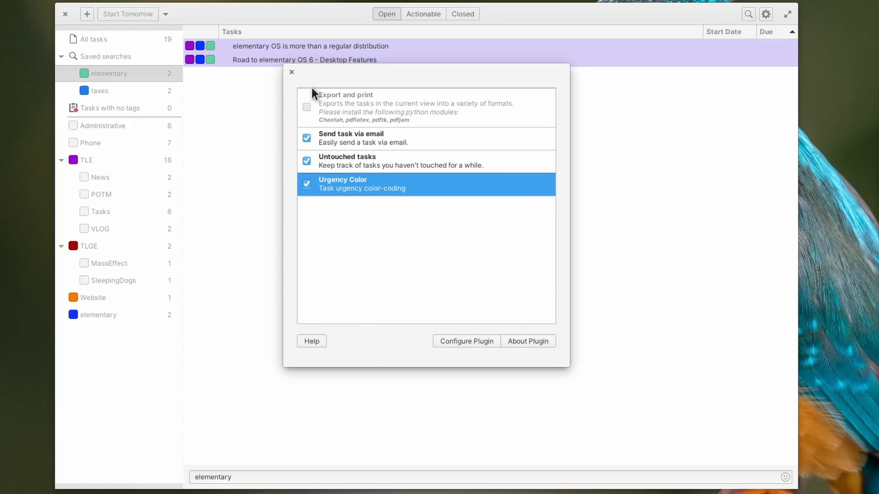
{"action": "left_click", "coordinate": [291, 72]}
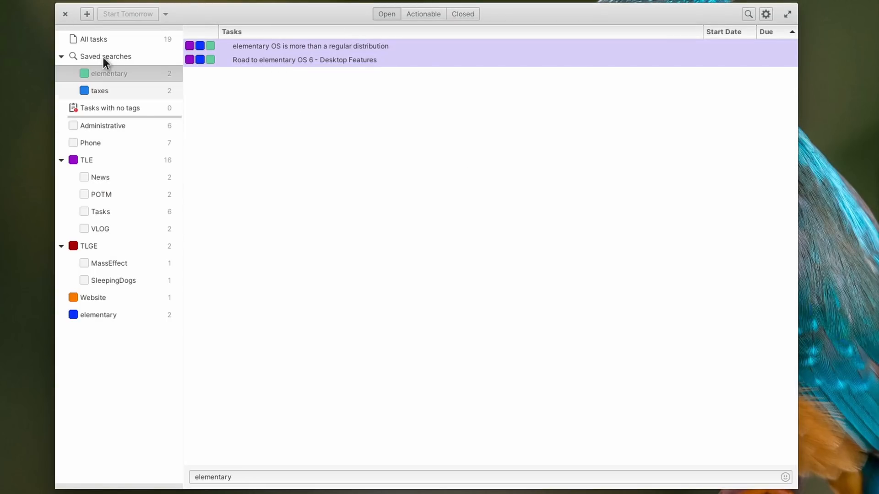
Step: List all open tasks and start the quick task 'New task to be done right now'
{"action": "left_click", "coordinate": [93, 39]}
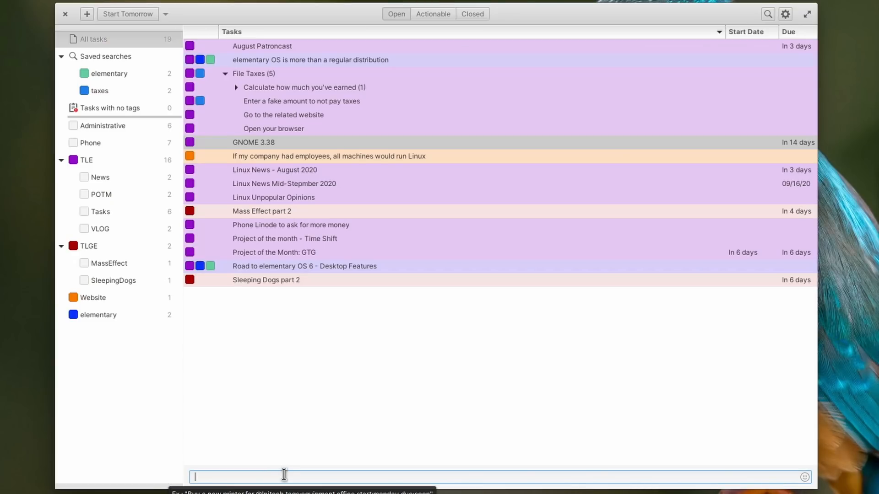
{"action": "type", "text": "New task to be"}
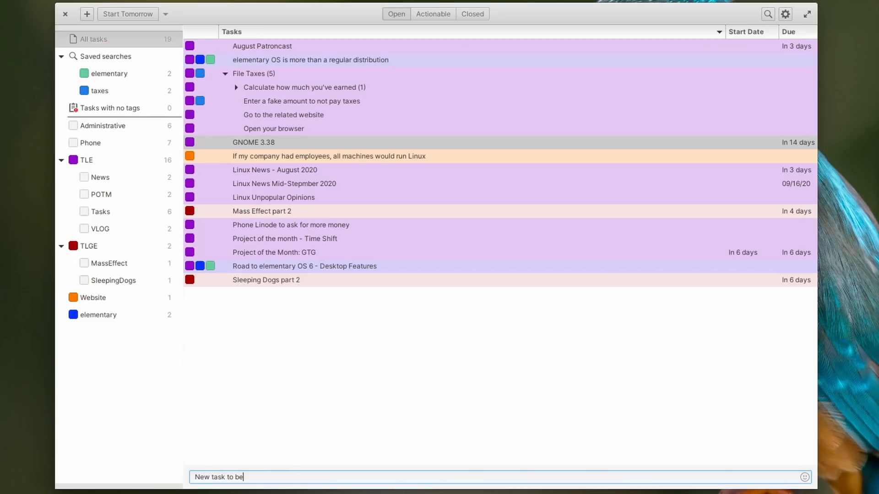
{"action": "type", "text": "done right now"}
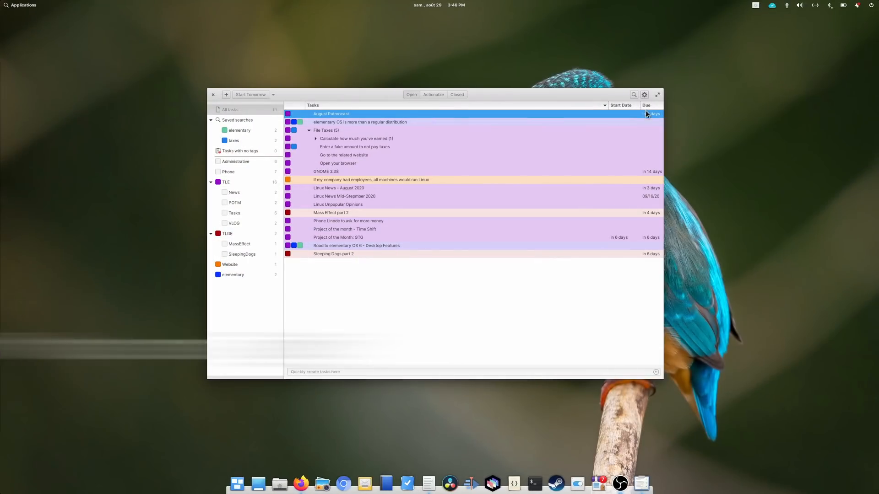
Step: Open Preferences and the desktop Tweaks appearance settings, then re-sort tasks by name
{"action": "left_click", "coordinate": [644, 94]}
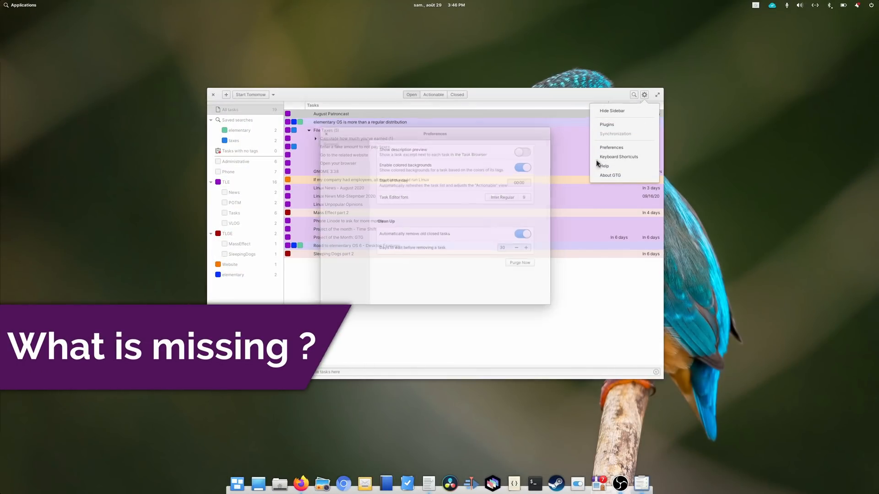
{"action": "left_click", "coordinate": [611, 148]}
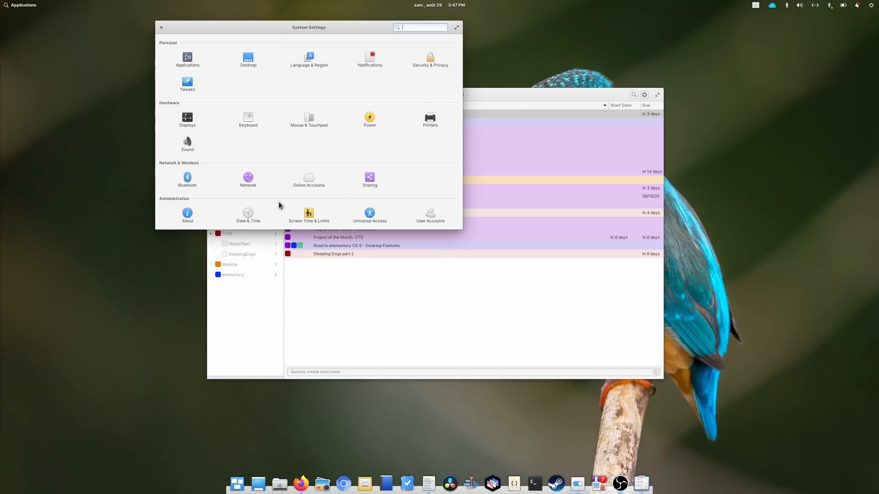
{"action": "left_click", "coordinate": [187, 85]}
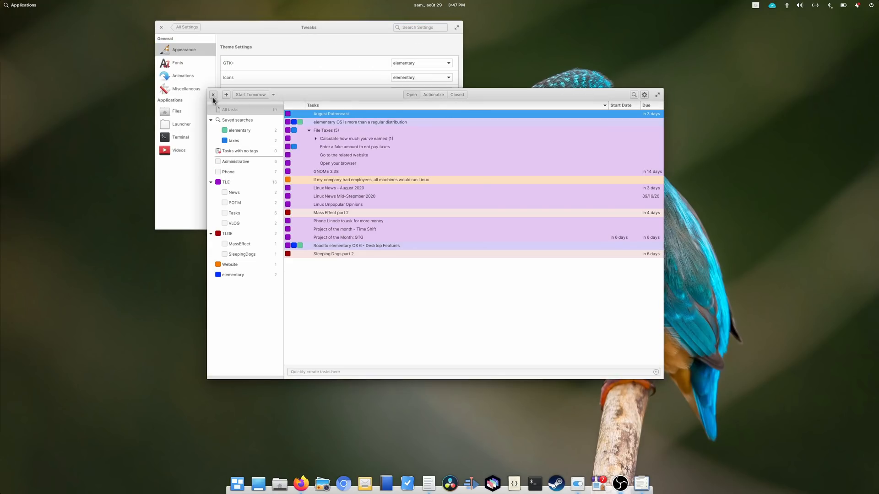
{"action": "left_click", "coordinate": [213, 94]}
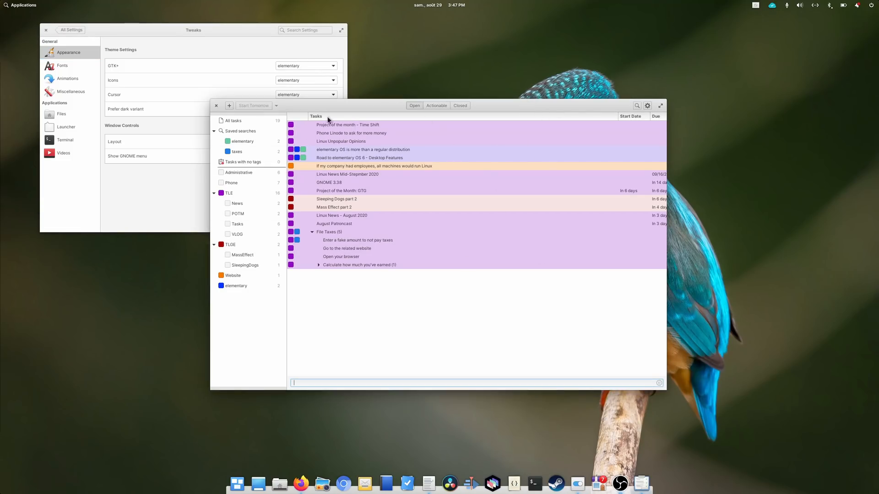
{"action": "left_click", "coordinate": [660, 106]}
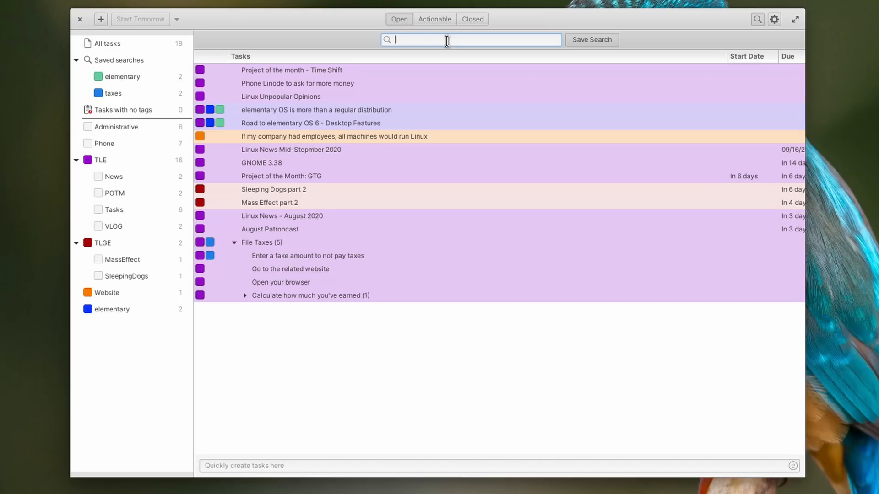
{"action": "type", "text": "T"}
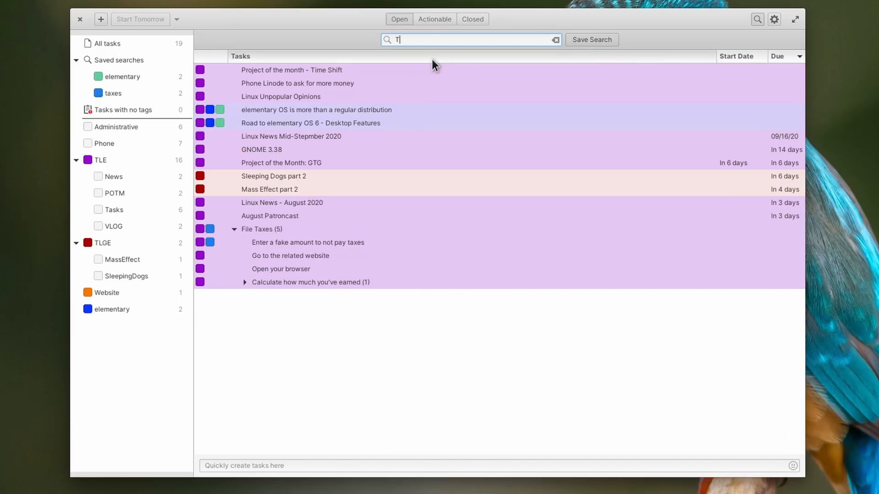
{"action": "type", "text": "tomorrow"}
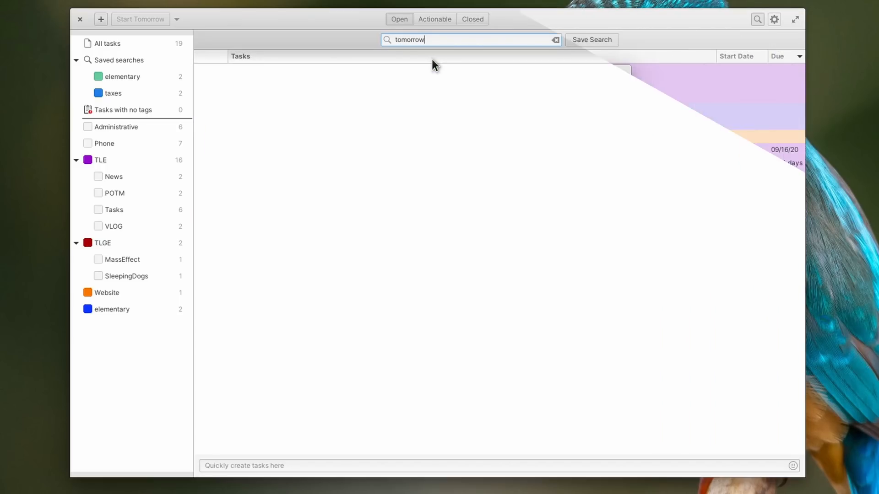
{"action": "left_click", "coordinate": [774, 19]}
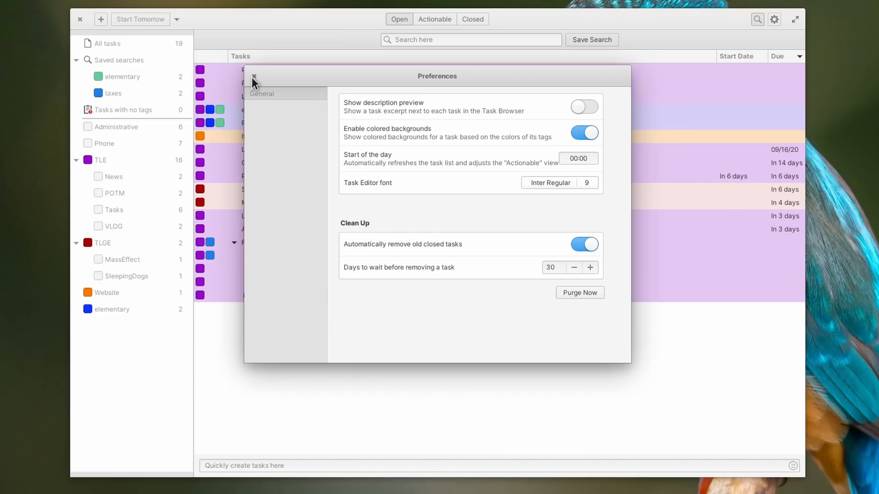
{"action": "left_click", "coordinate": [253, 76]}
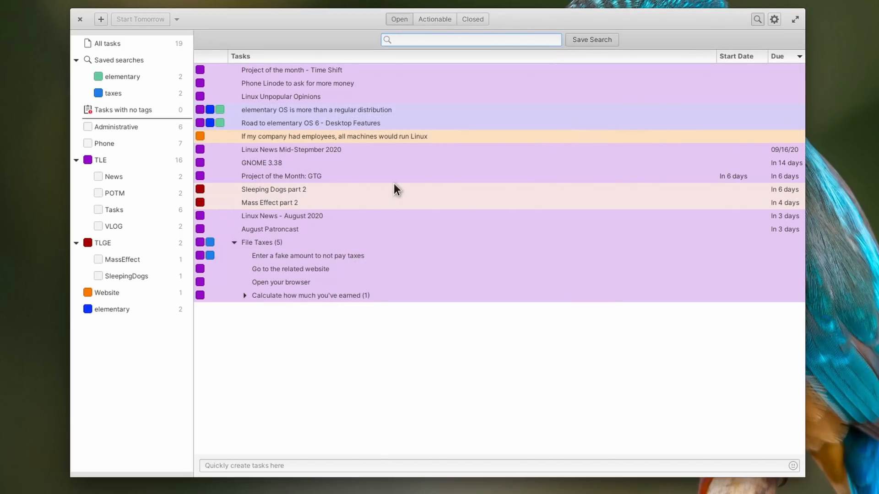
{"action": "left_click", "coordinate": [282, 216]}
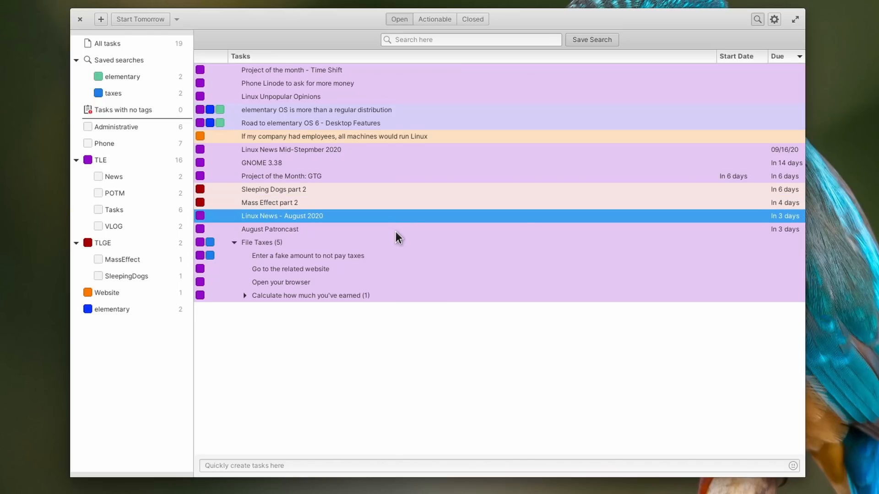
{"action": "left_click", "coordinate": [308, 255]}
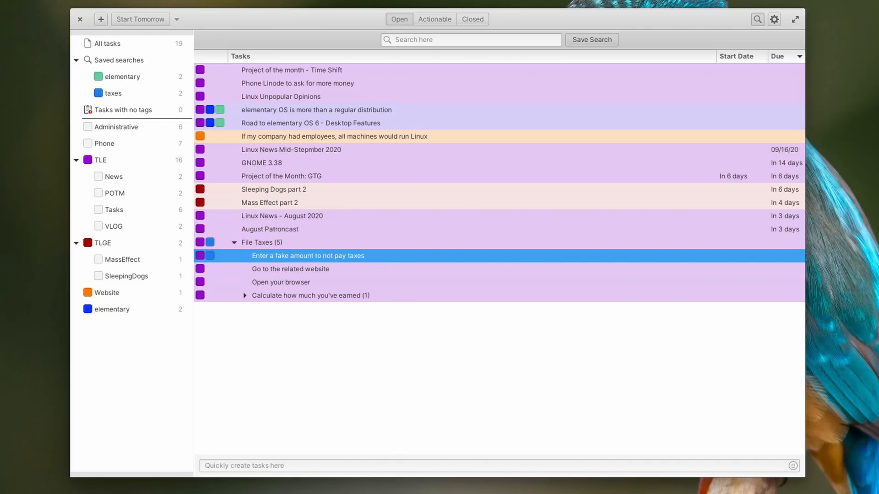
{"action": "mouse_move", "coordinate": [624, 168]}
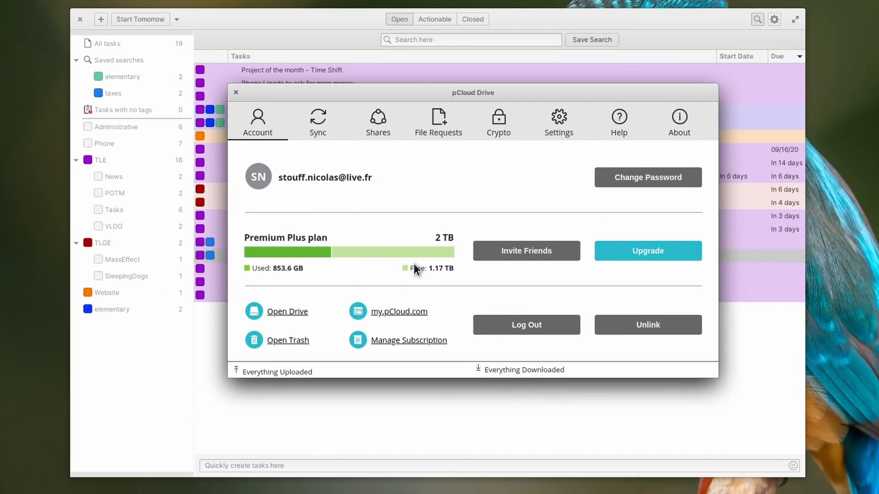
{"action": "mouse_move", "coordinate": [291, 190]}
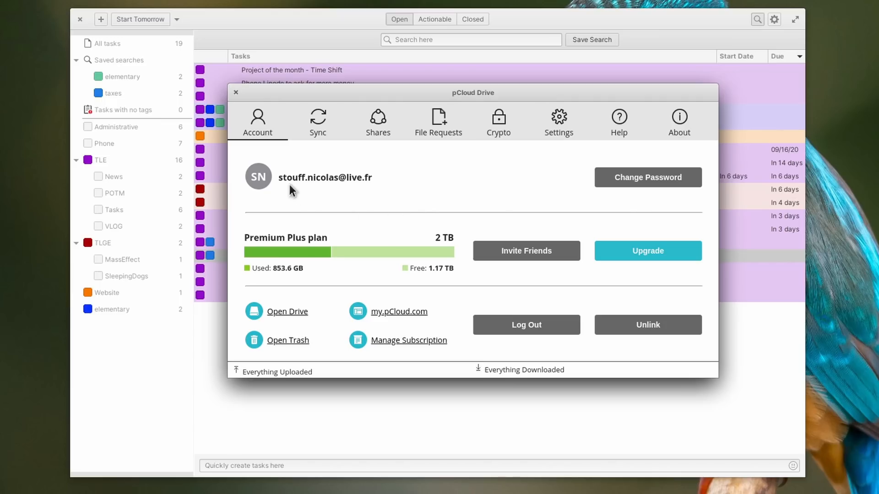
{"action": "mouse_move", "coordinate": [236, 92]}
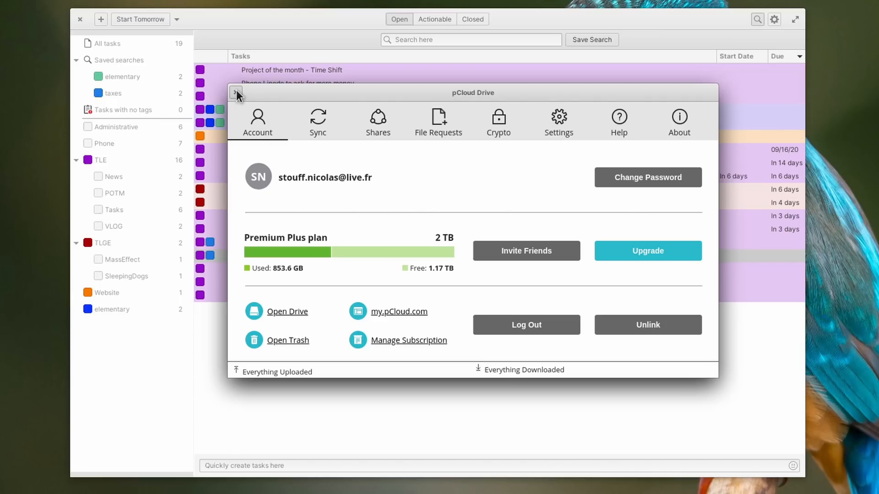
{"action": "left_click", "coordinate": [236, 93]}
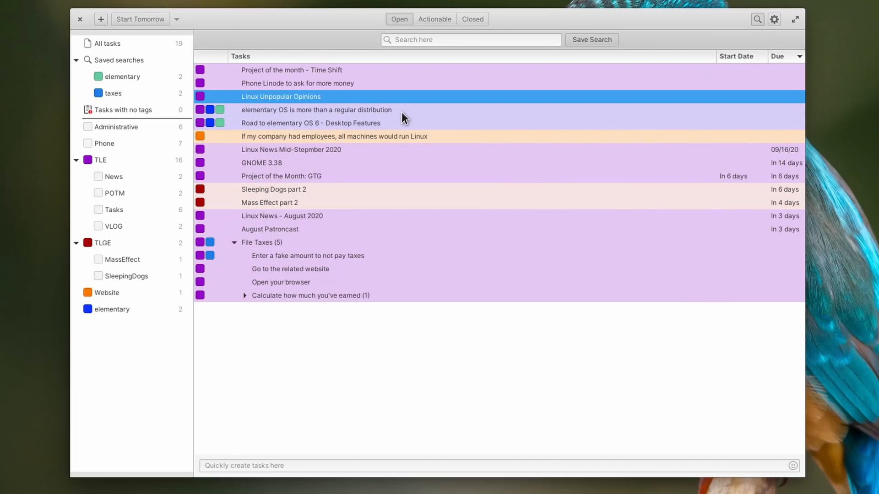
{"action": "left_click", "coordinate": [310, 123]}
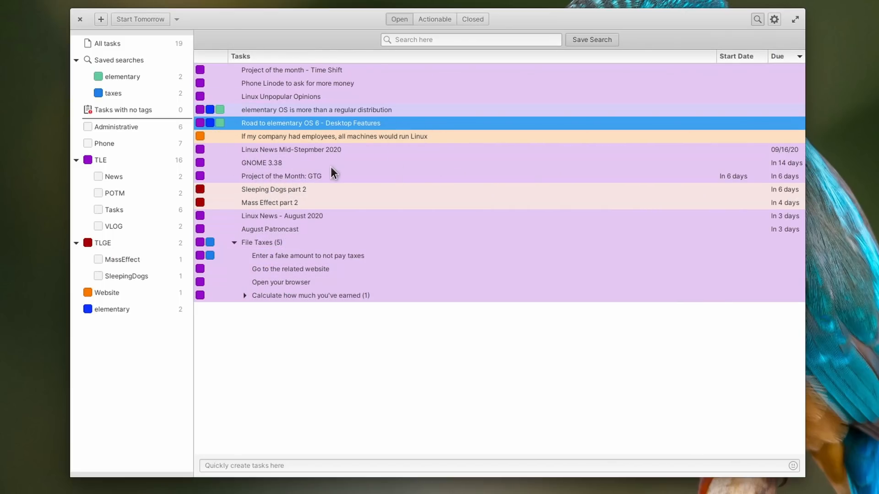
{"action": "mouse_move", "coordinate": [330, 162]}
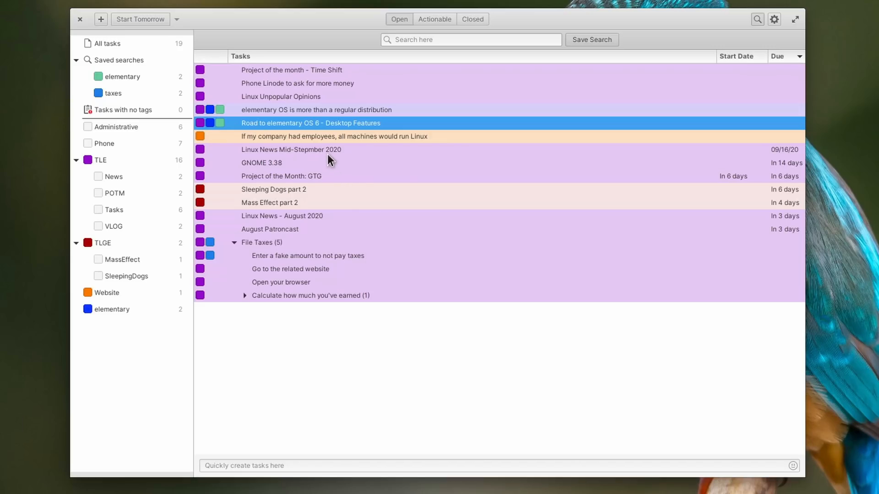
{"action": "left_click", "coordinate": [282, 176]}
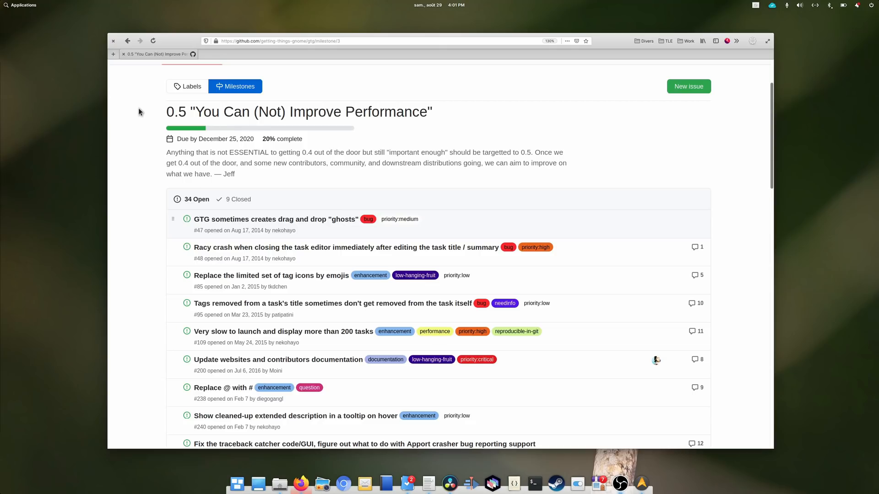
{"action": "mouse_move", "coordinate": [430, 140]}
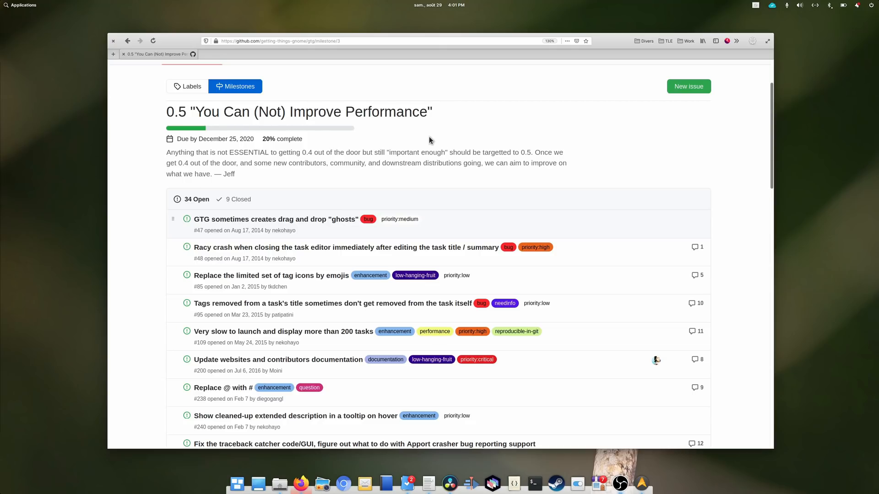
{"action": "mouse_move", "coordinate": [412, 162]}
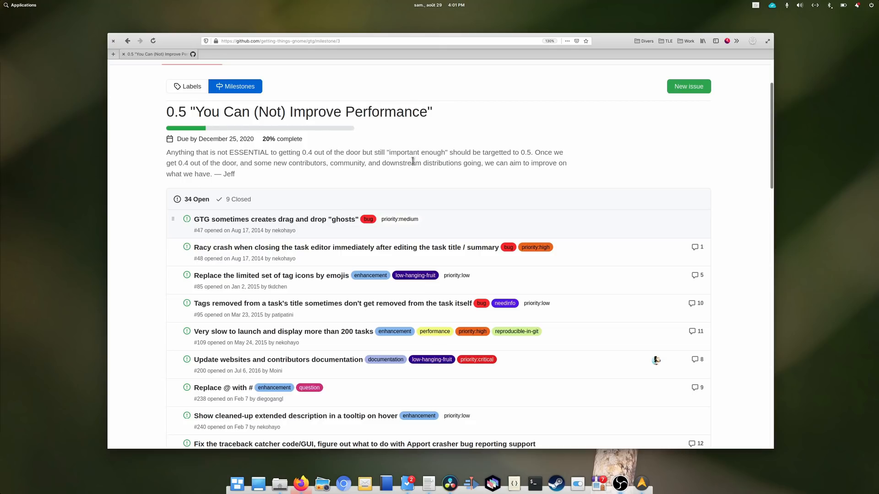
{"action": "scroll", "scroll_direction": "down", "scroll_amount": 3}
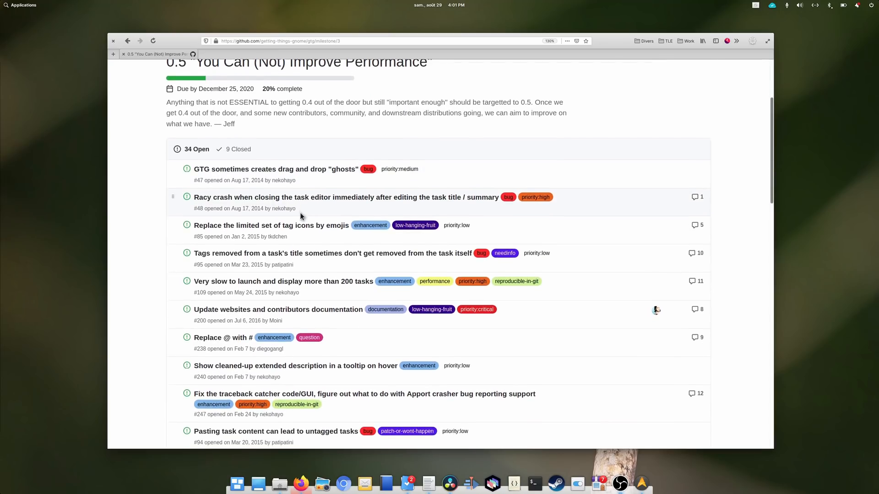
{"action": "scroll", "scroll_direction": "down", "scroll_amount": 3}
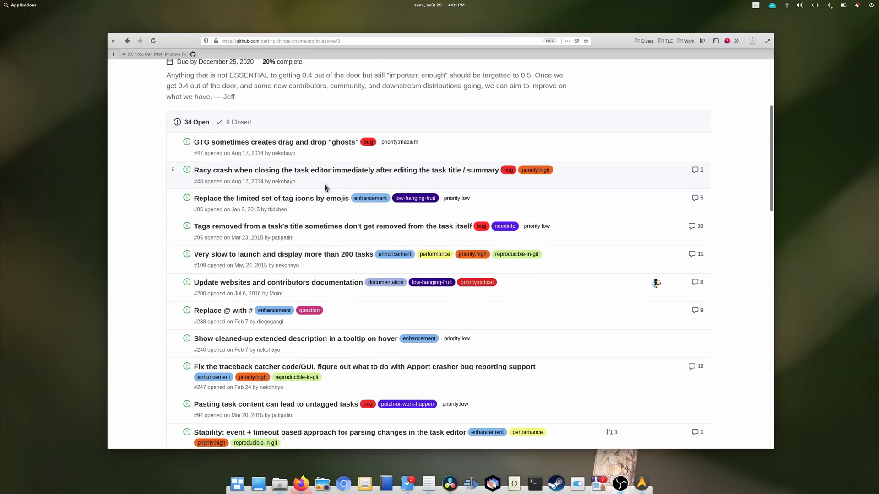
{"action": "scroll", "scroll_direction": "down", "scroll_amount": 3}
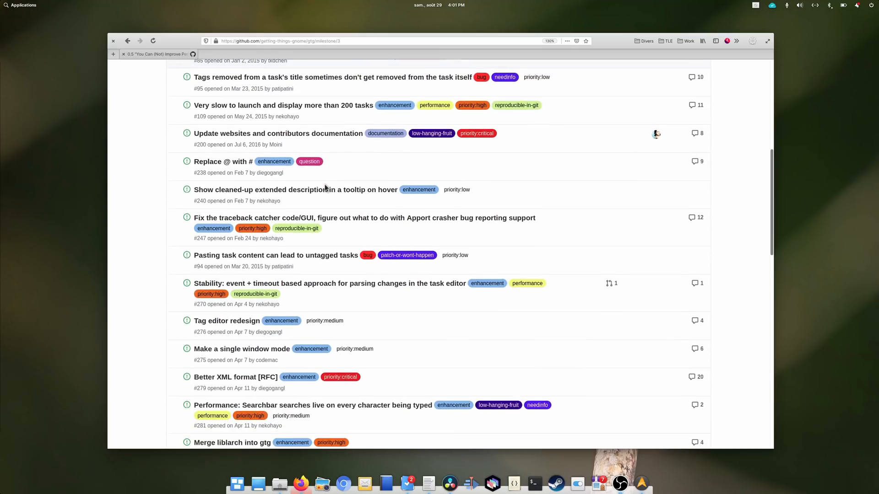
{"action": "scroll", "scroll_direction": "down", "scroll_amount": 3}
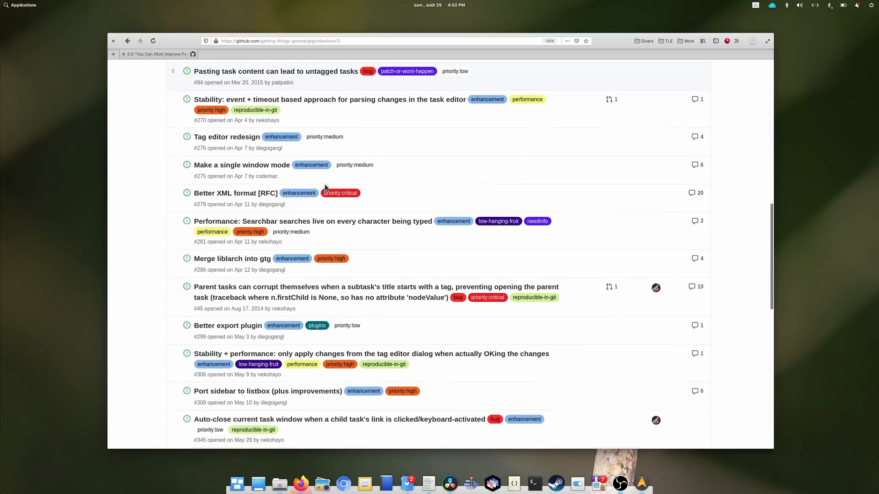
{"action": "scroll", "scroll_direction": "down", "scroll_amount": 3}
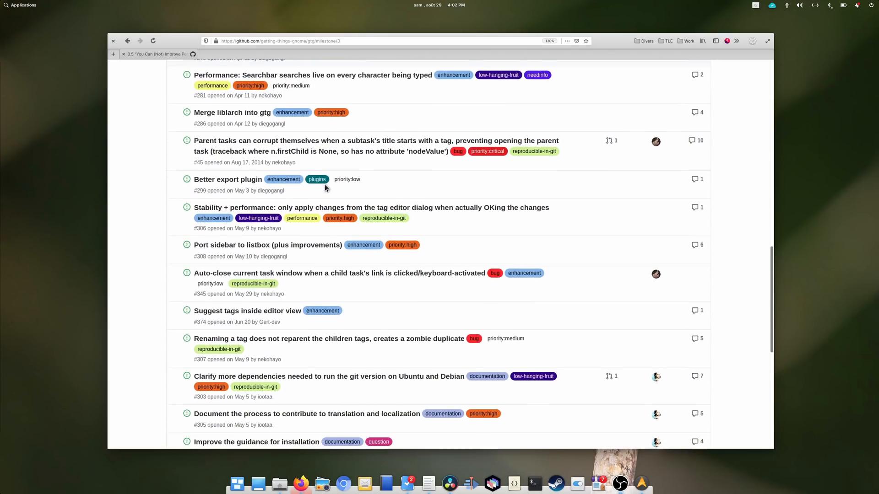
{"action": "scroll", "scroll_direction": "up", "scroll_amount": 3}
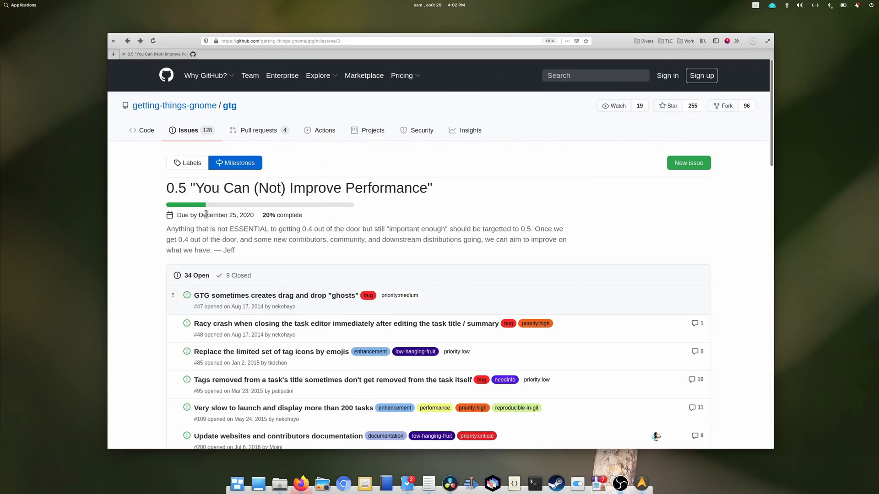
{"action": "double_click", "coordinate": [282, 216]}
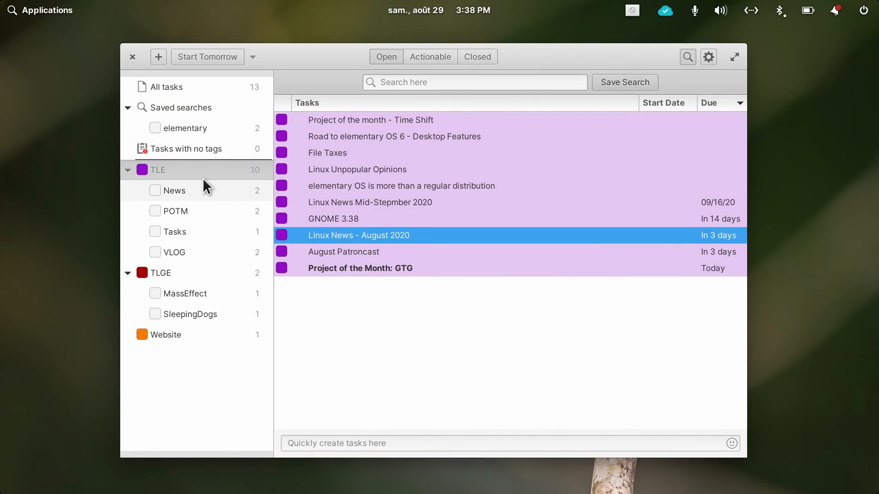
{"action": "mouse_move", "coordinate": [199, 320]}
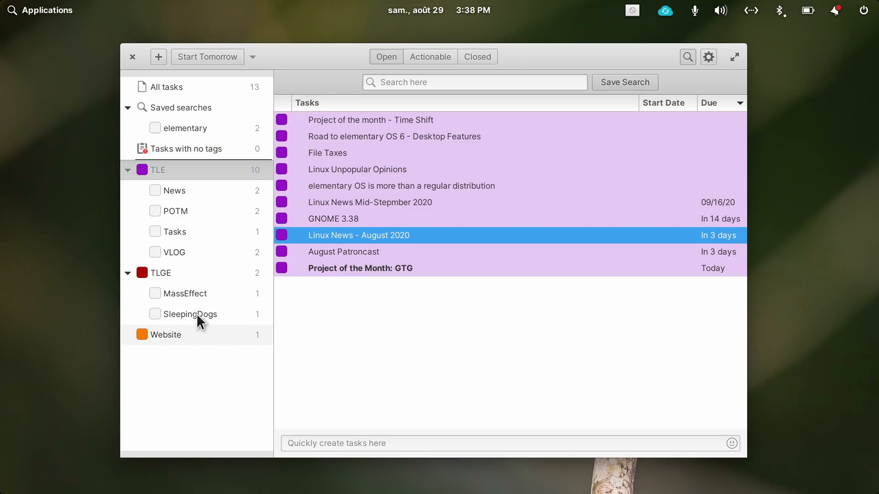
{"action": "mouse_move", "coordinate": [134, 182]}
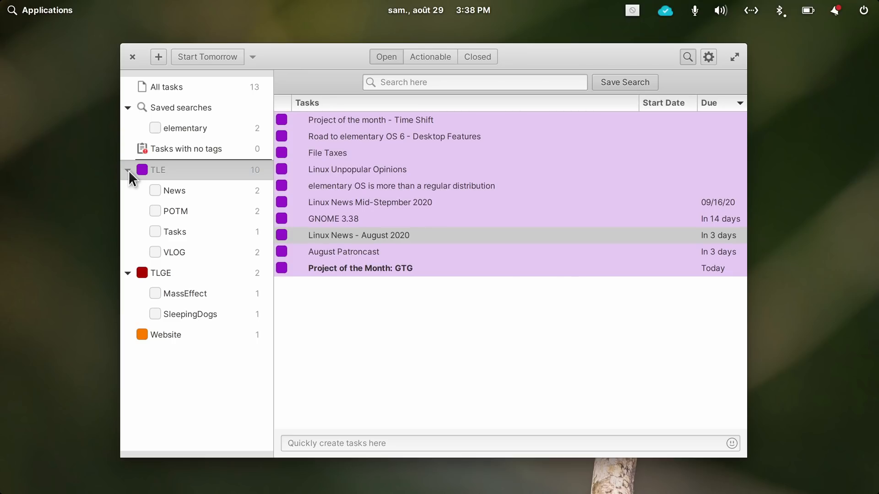
Step: Filter tasks by the POTM tag, then TLE, then TLGE (Sleeping Dogs, Mass Effect)
{"action": "left_click", "coordinate": [175, 210]}
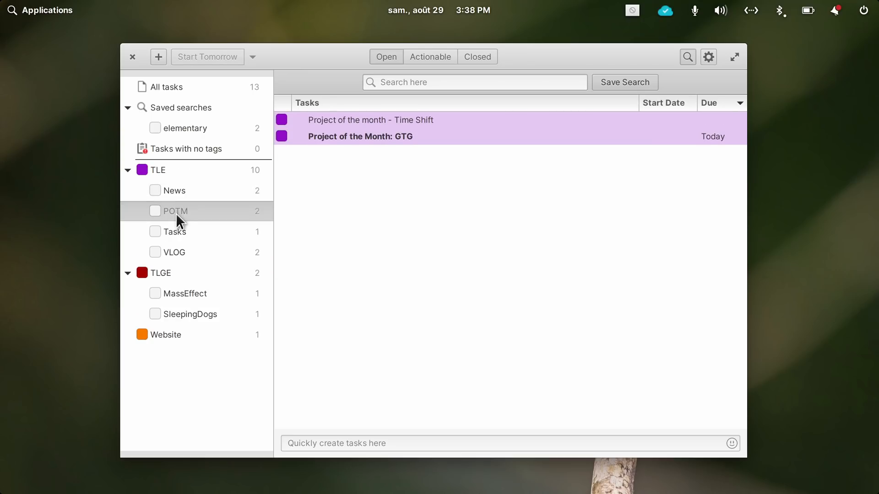
{"action": "left_click", "coordinate": [157, 170]}
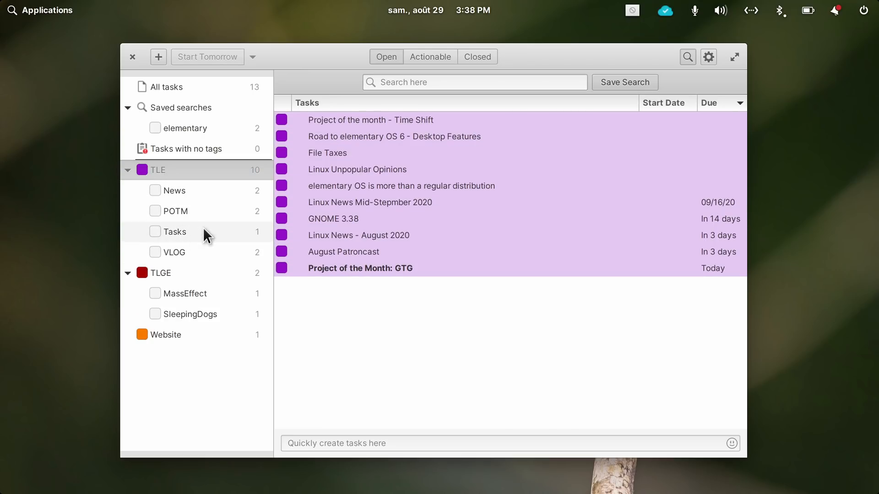
{"action": "mouse_move", "coordinate": [194, 235]}
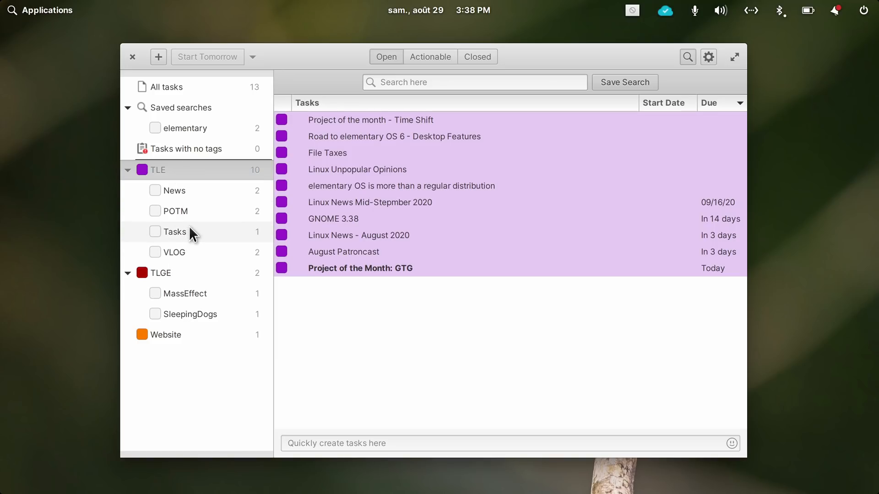
{"action": "left_click", "coordinate": [160, 272]}
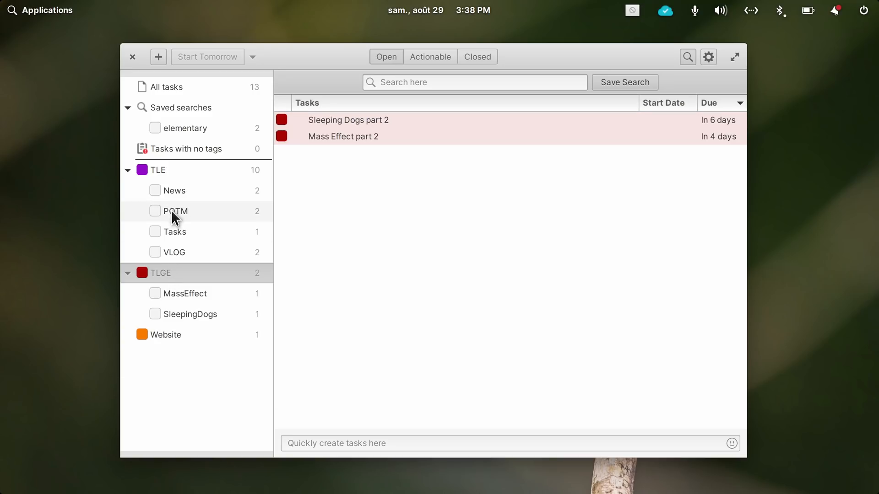
{"action": "left_click", "coordinate": [175, 190]}
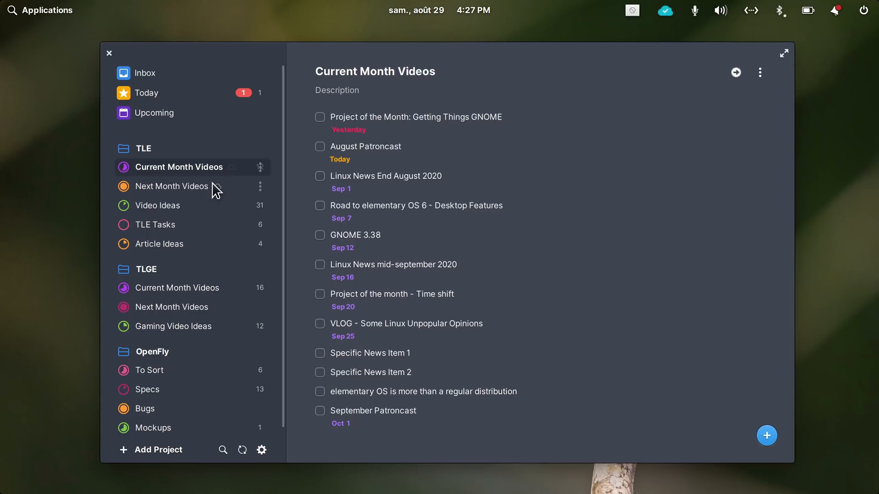
Step: Open Planner's Video Ideas project, then expand tasks in Current Month Videos
{"action": "left_click", "coordinate": [157, 205]}
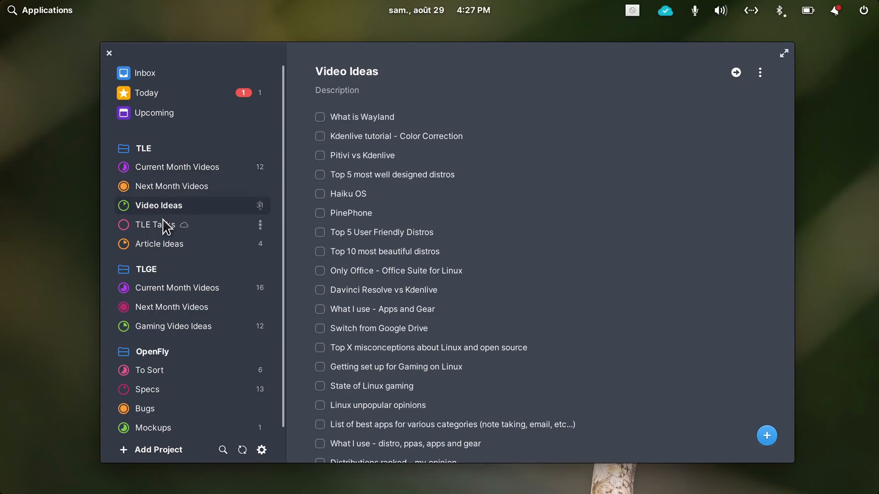
{"action": "left_click", "coordinate": [176, 167]}
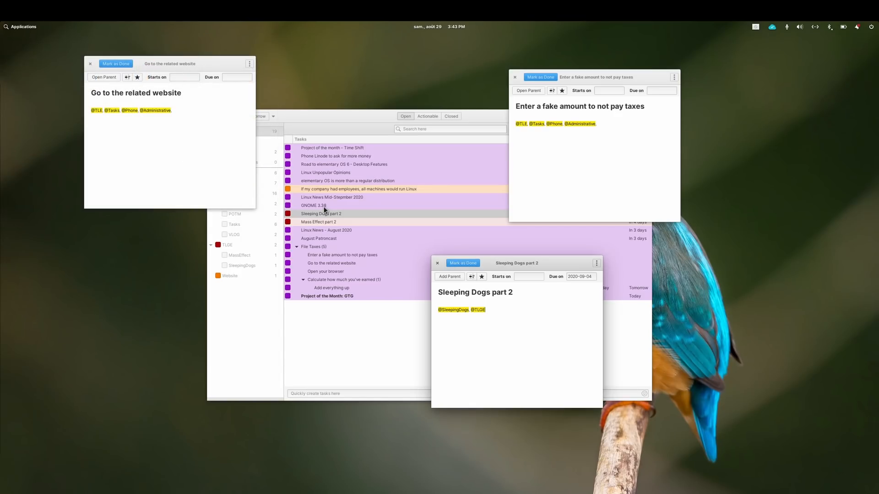
{"action": "double_click", "coordinate": [313, 205]}
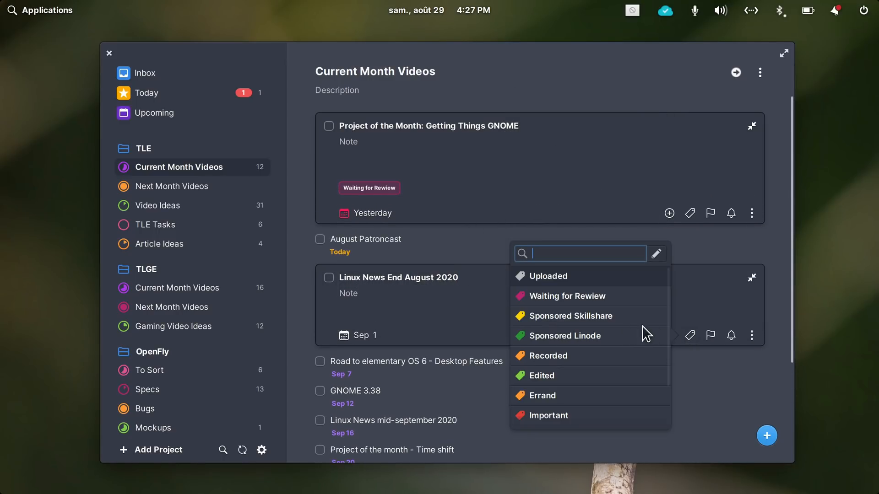
Step: Label the Linux News End August 2020 task with Sponsored Linode
{"action": "left_click", "coordinate": [564, 336]}
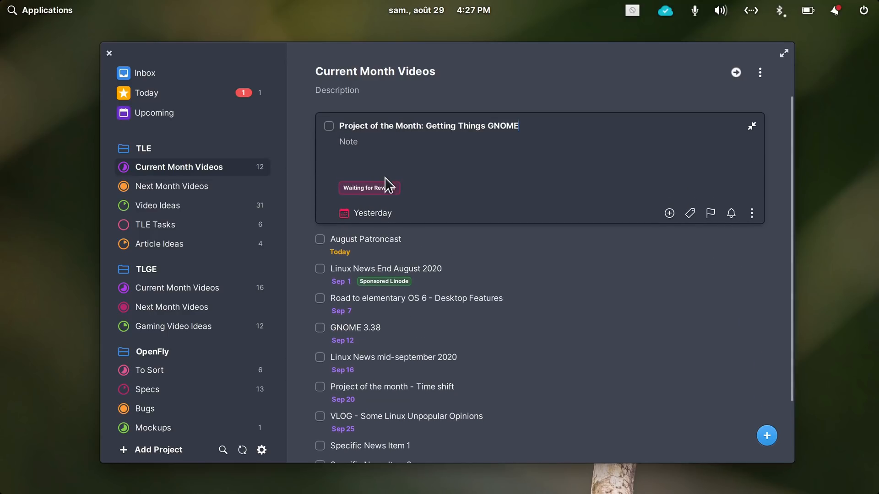
{"action": "mouse_move", "coordinate": [752, 125]}
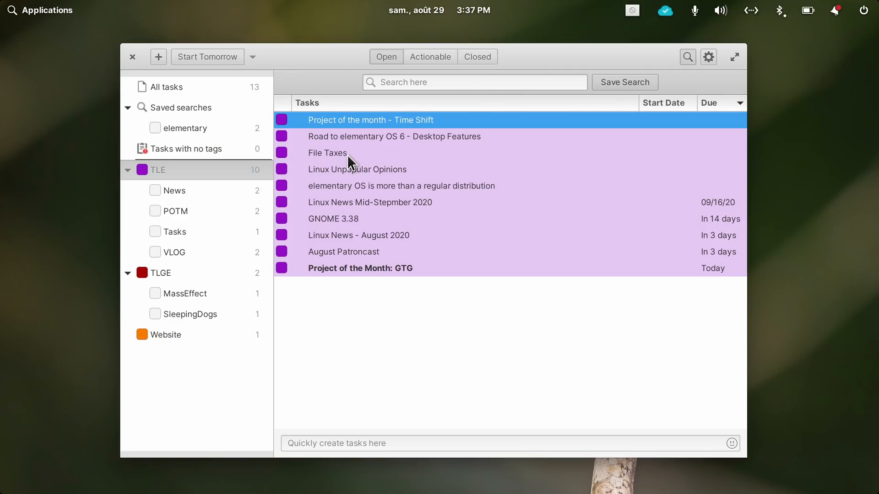
{"action": "mouse_move", "coordinate": [352, 139]}
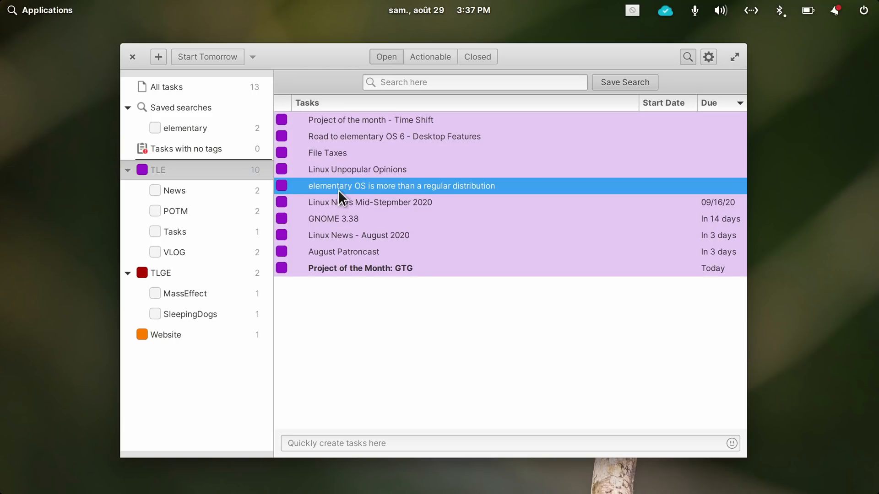
Step: Select the GNOME 3.38 task, close the Time Shift editor, and show TLGE-tagged tasks
{"action": "left_click", "coordinate": [333, 218]}
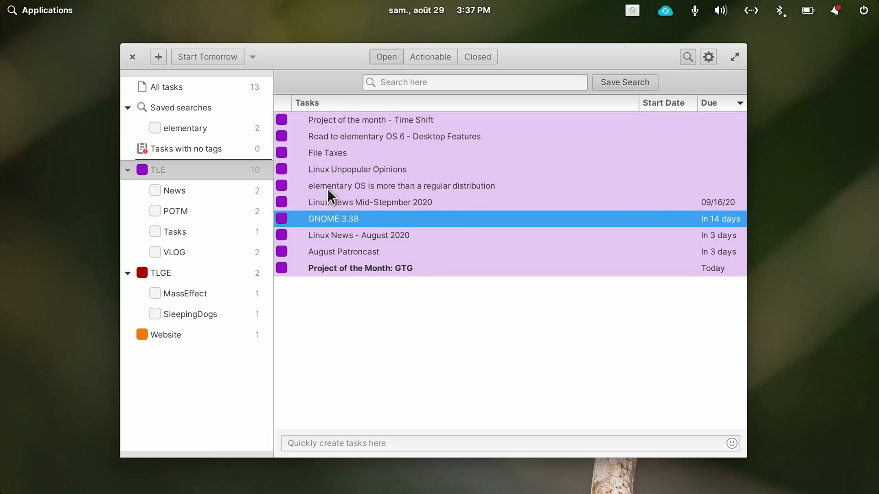
{"action": "mouse_move", "coordinate": [373, 207]}
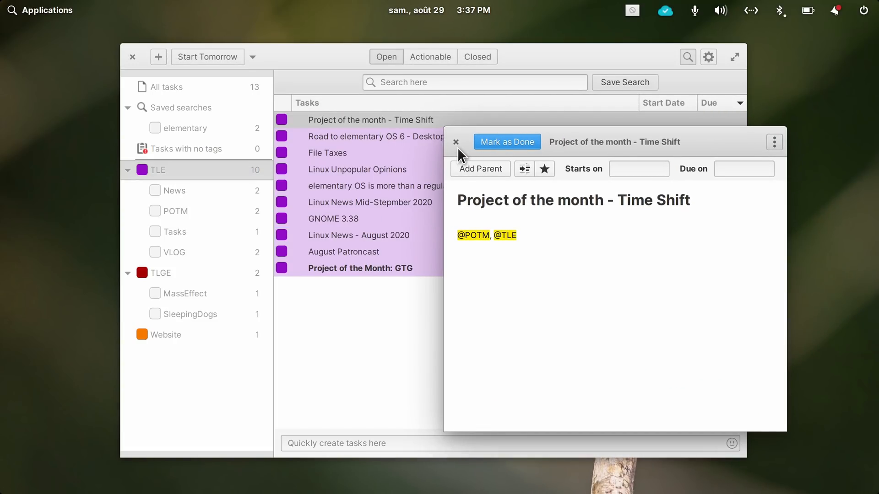
{"action": "left_click", "coordinate": [456, 142]}
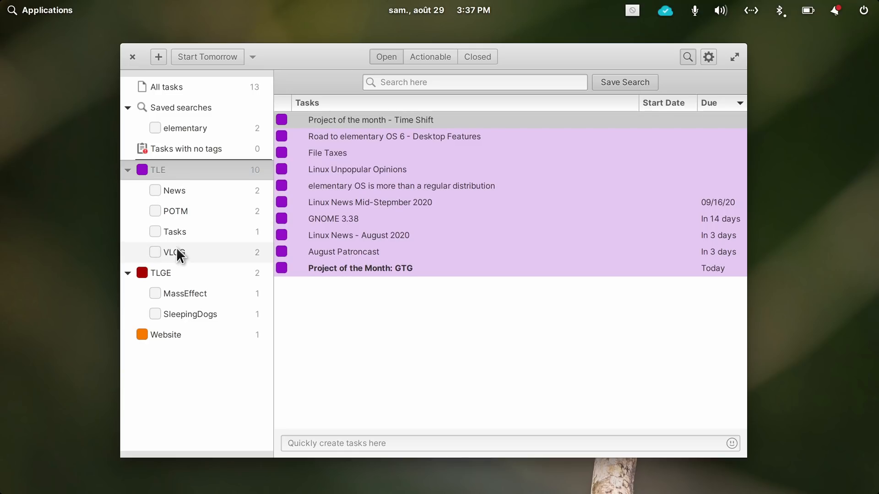
{"action": "left_click", "coordinate": [160, 273]}
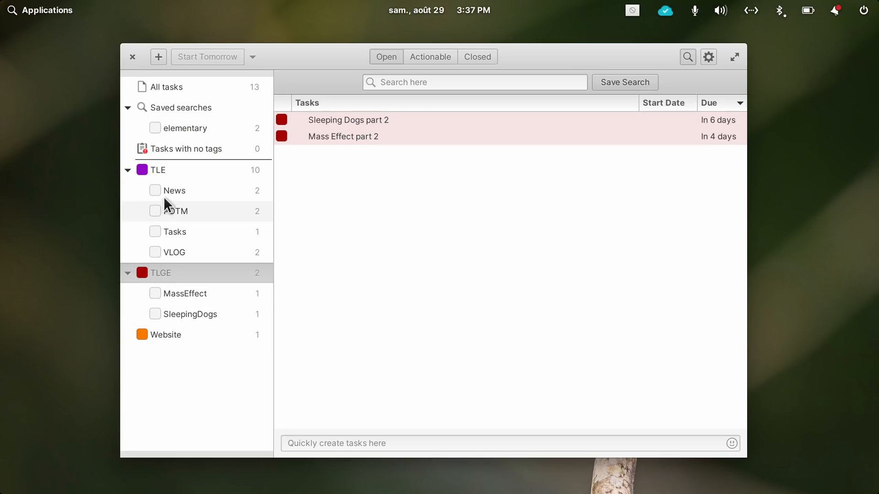